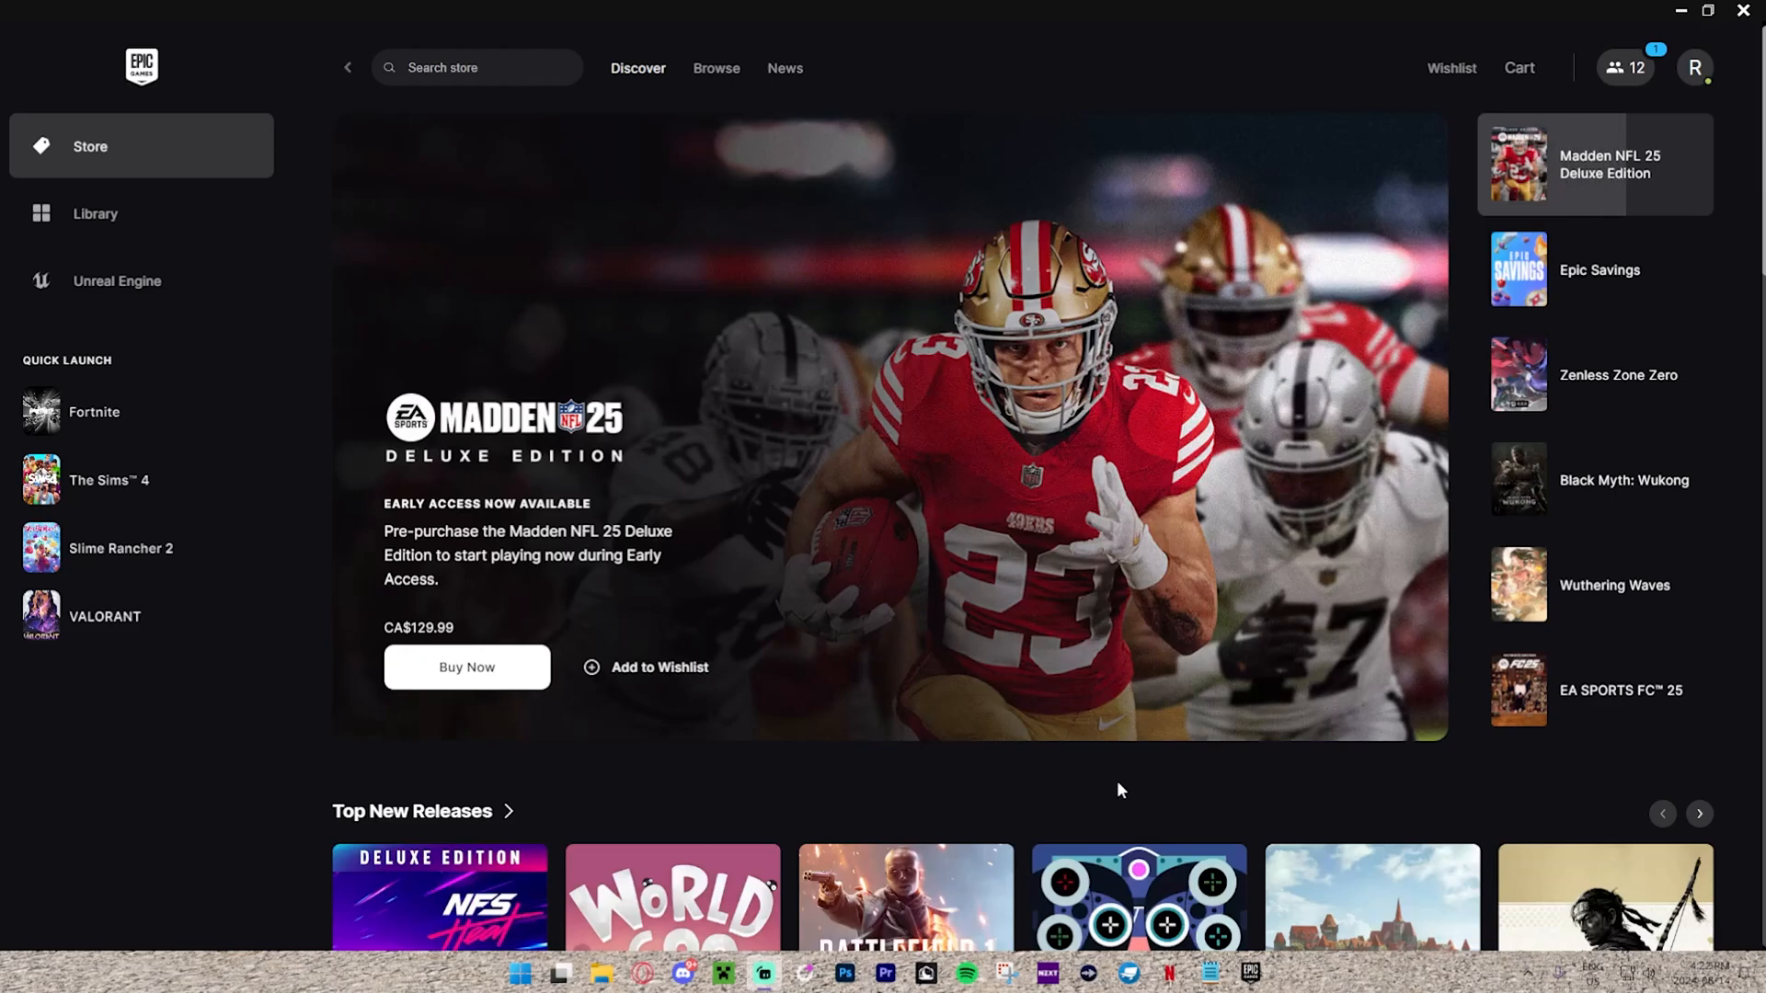
pyautogui.moveTo(1133, 776)
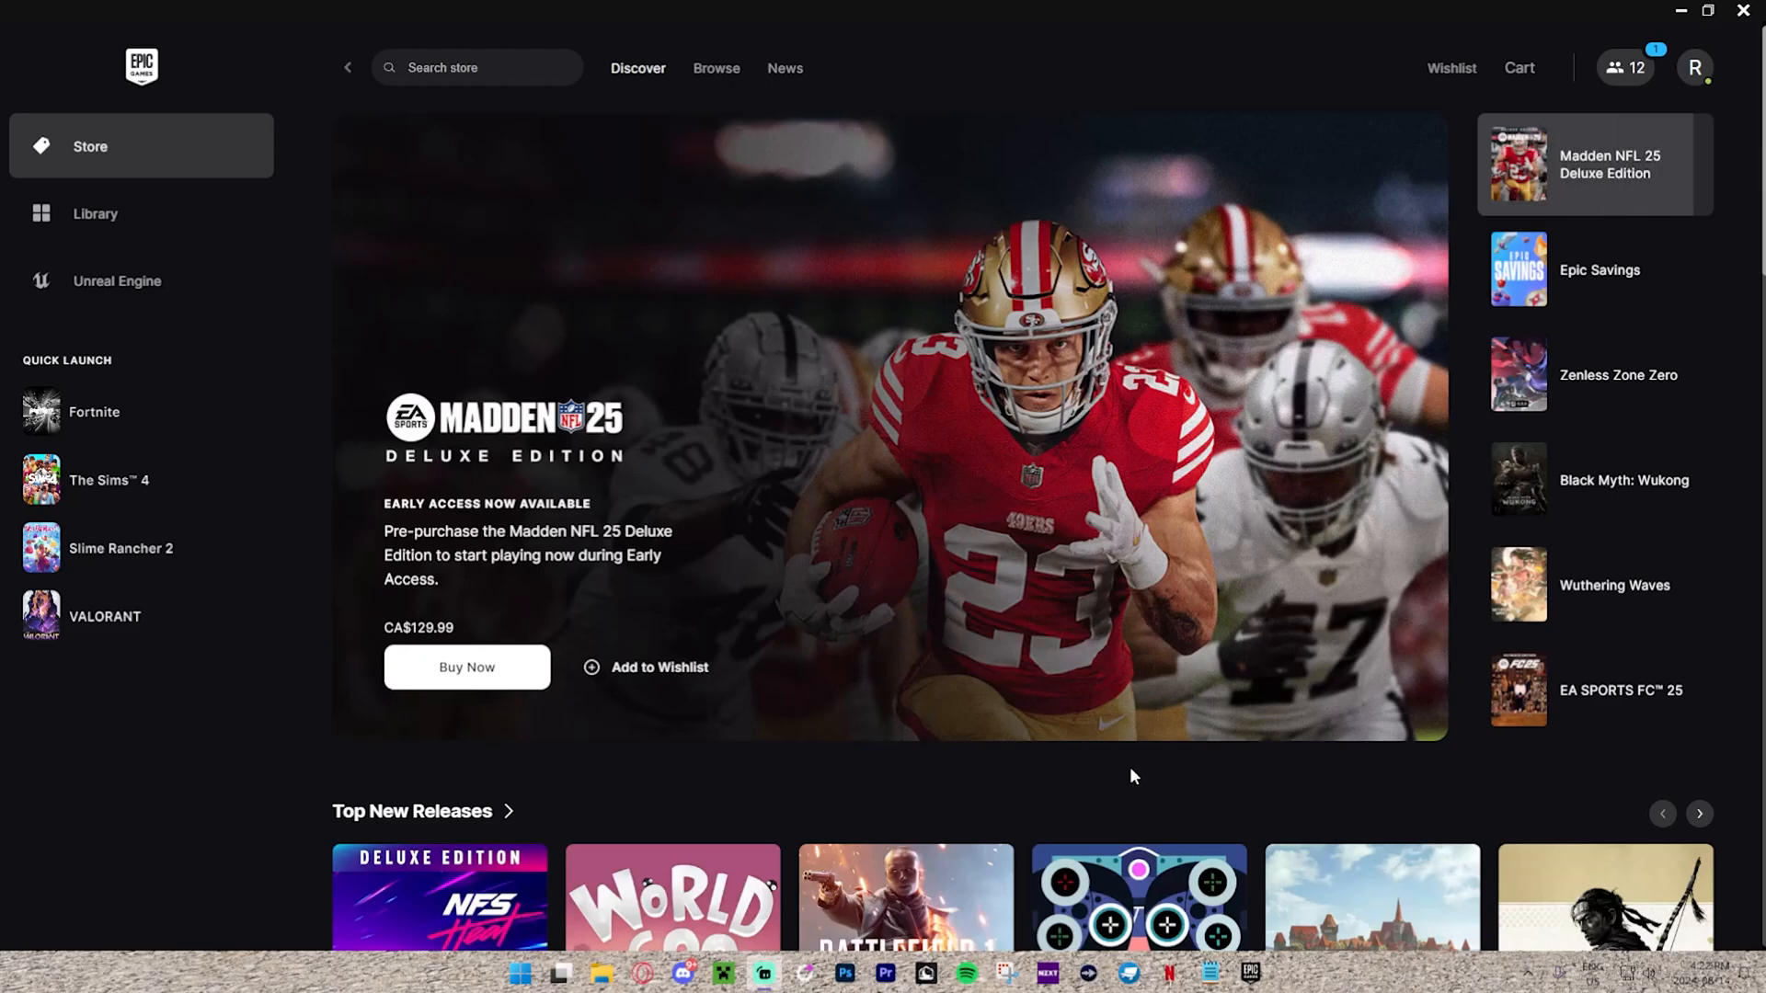
# Scroll the Store Discover page down until the Free Games section is visible
pyautogui.click(1593, 268)
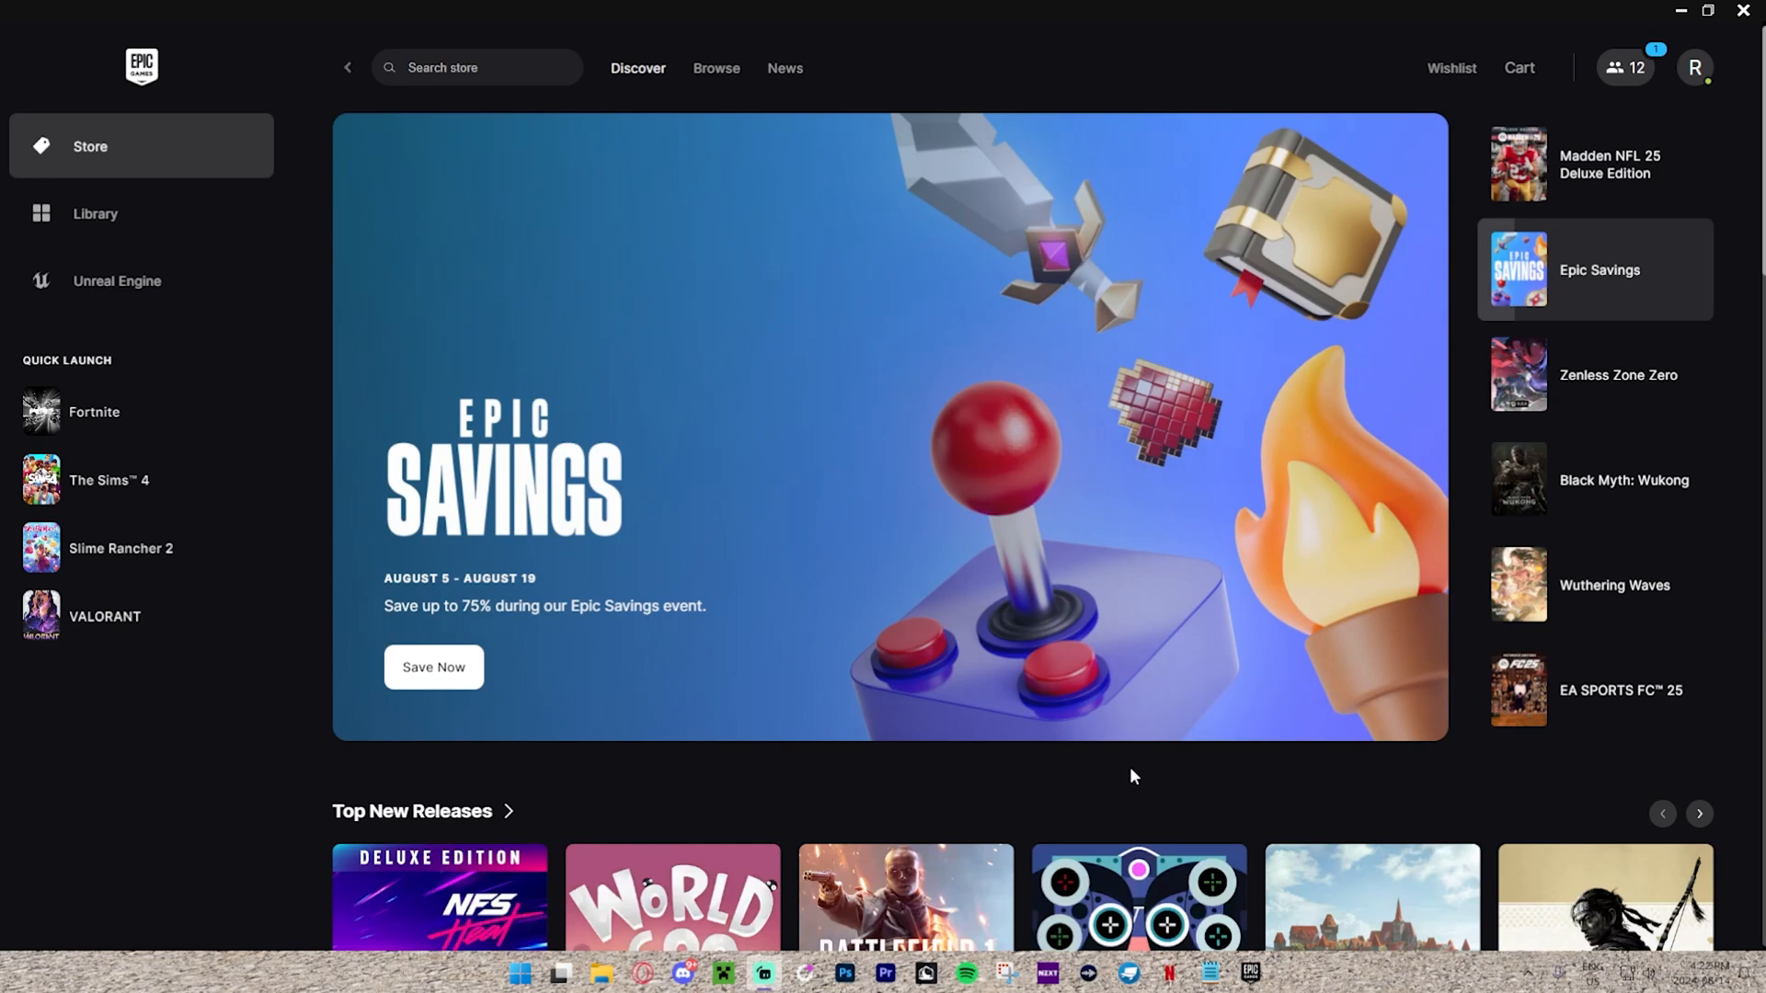
pyautogui.scroll(-3)
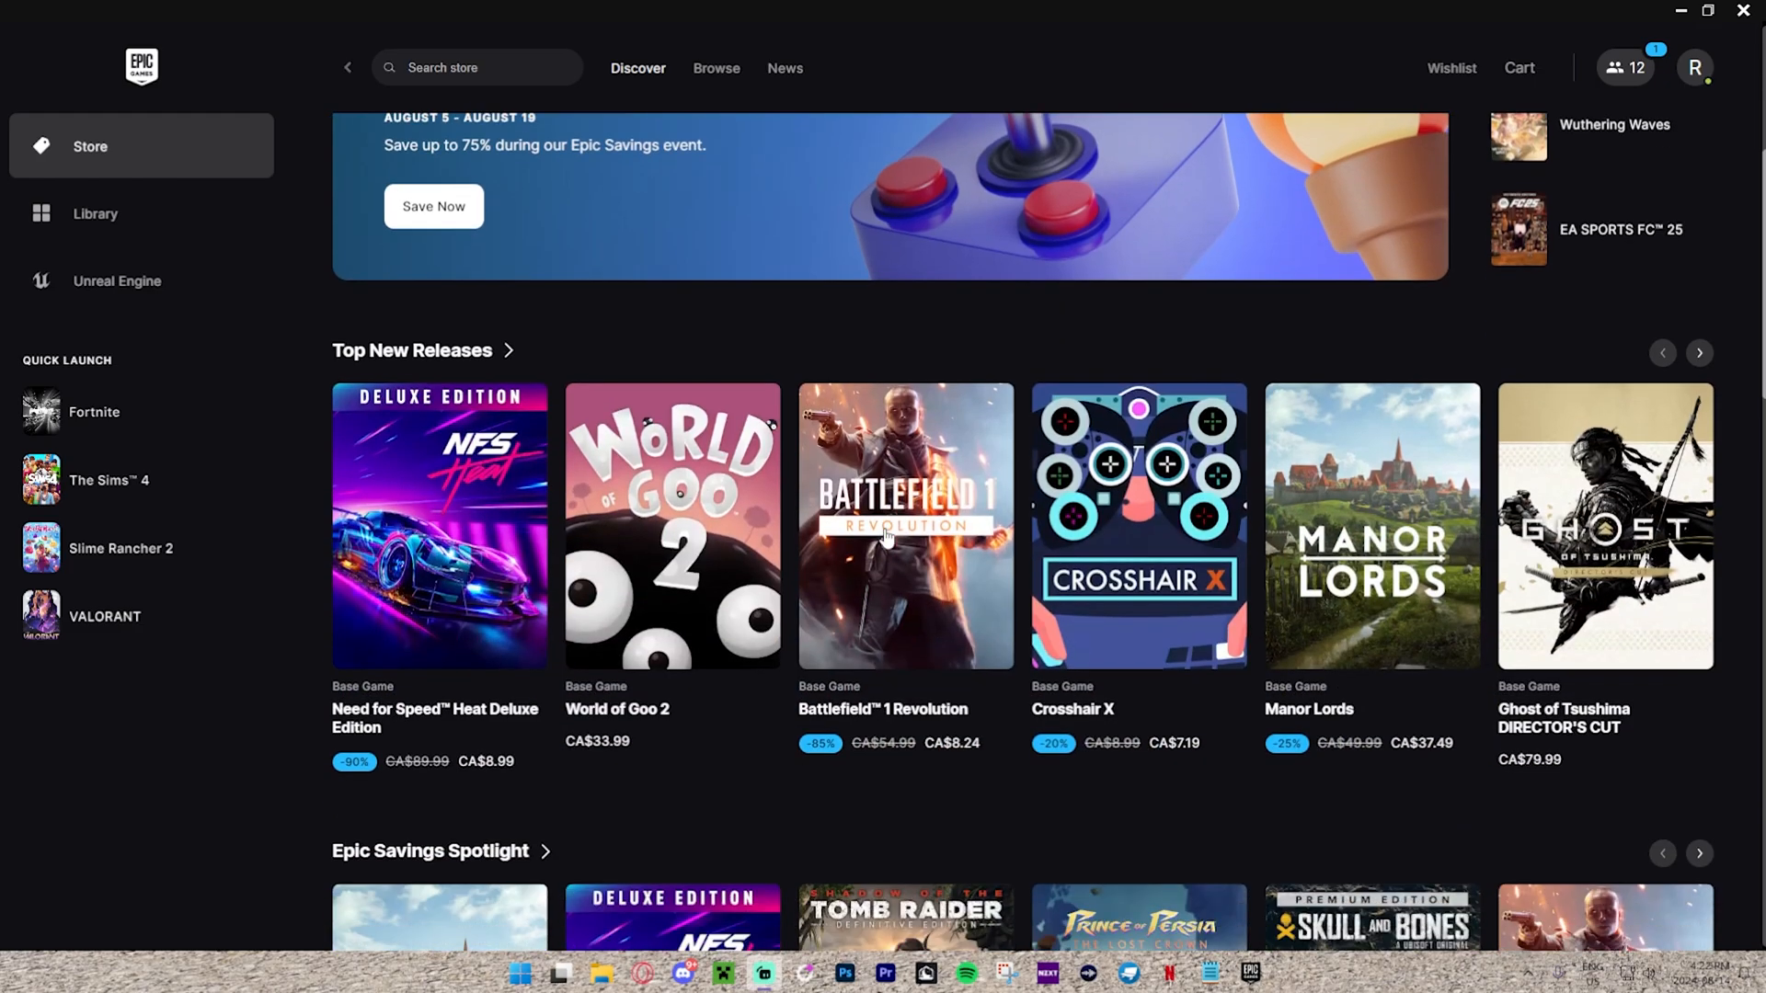
pyautogui.scroll(-3)
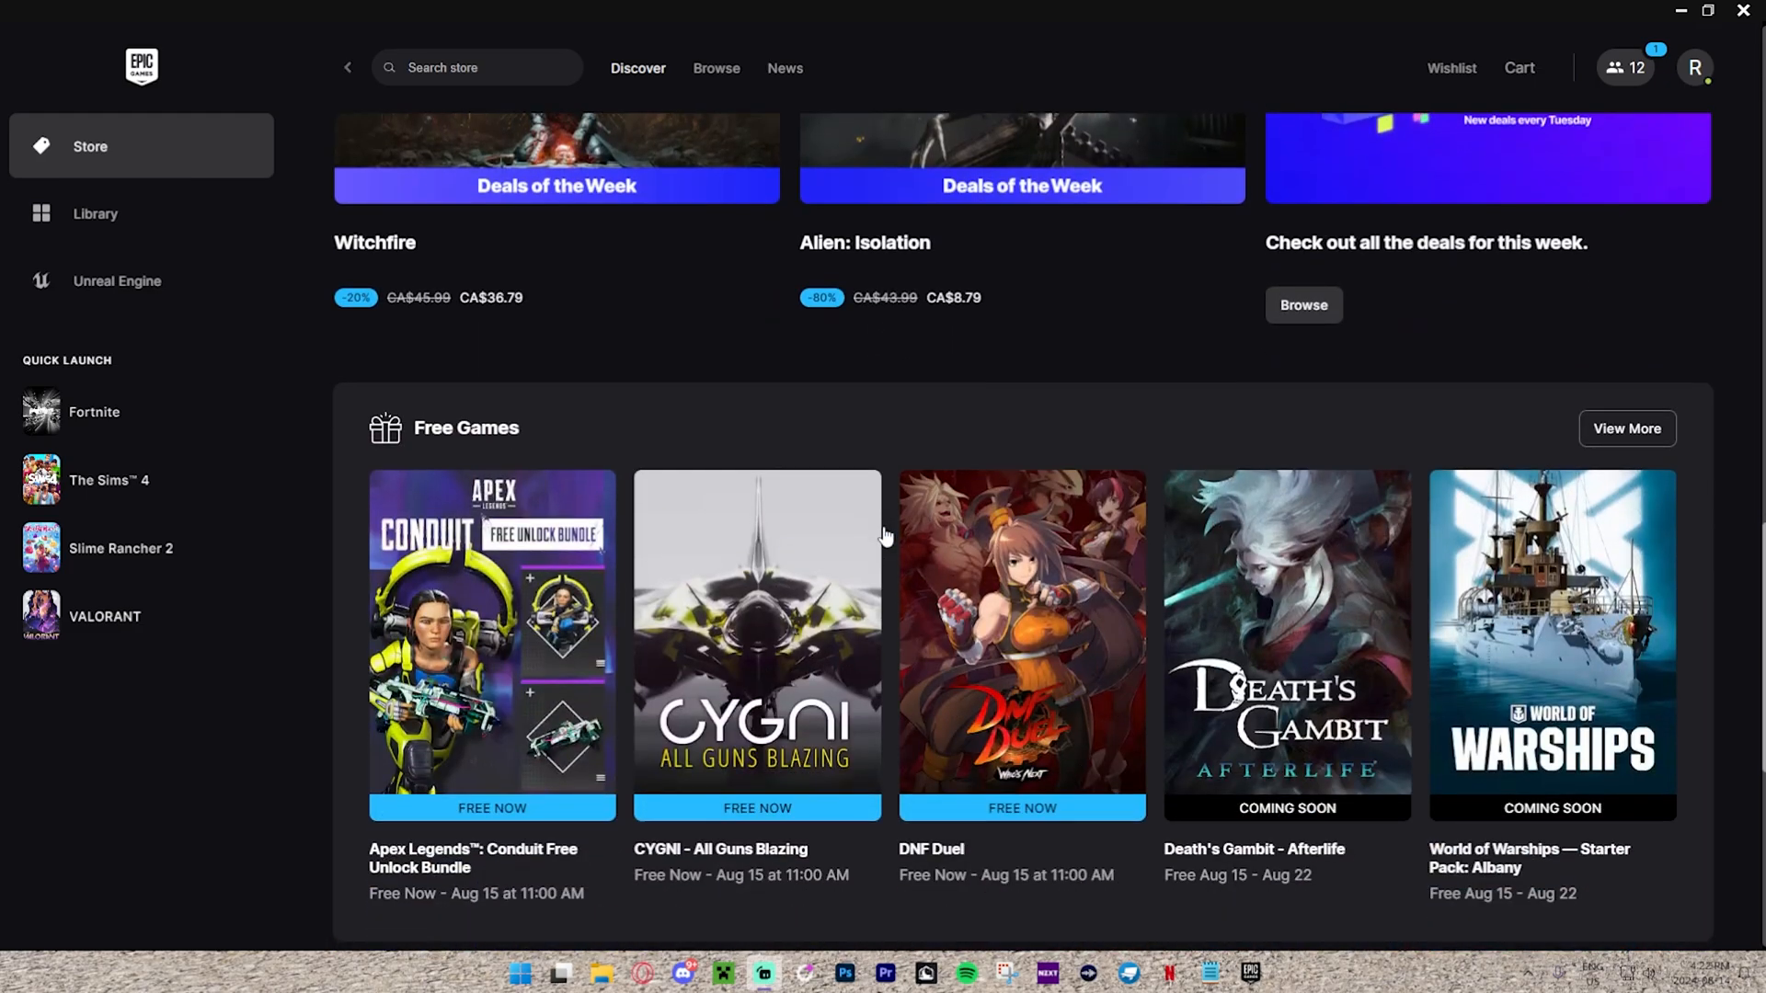
pyautogui.scroll(-3)
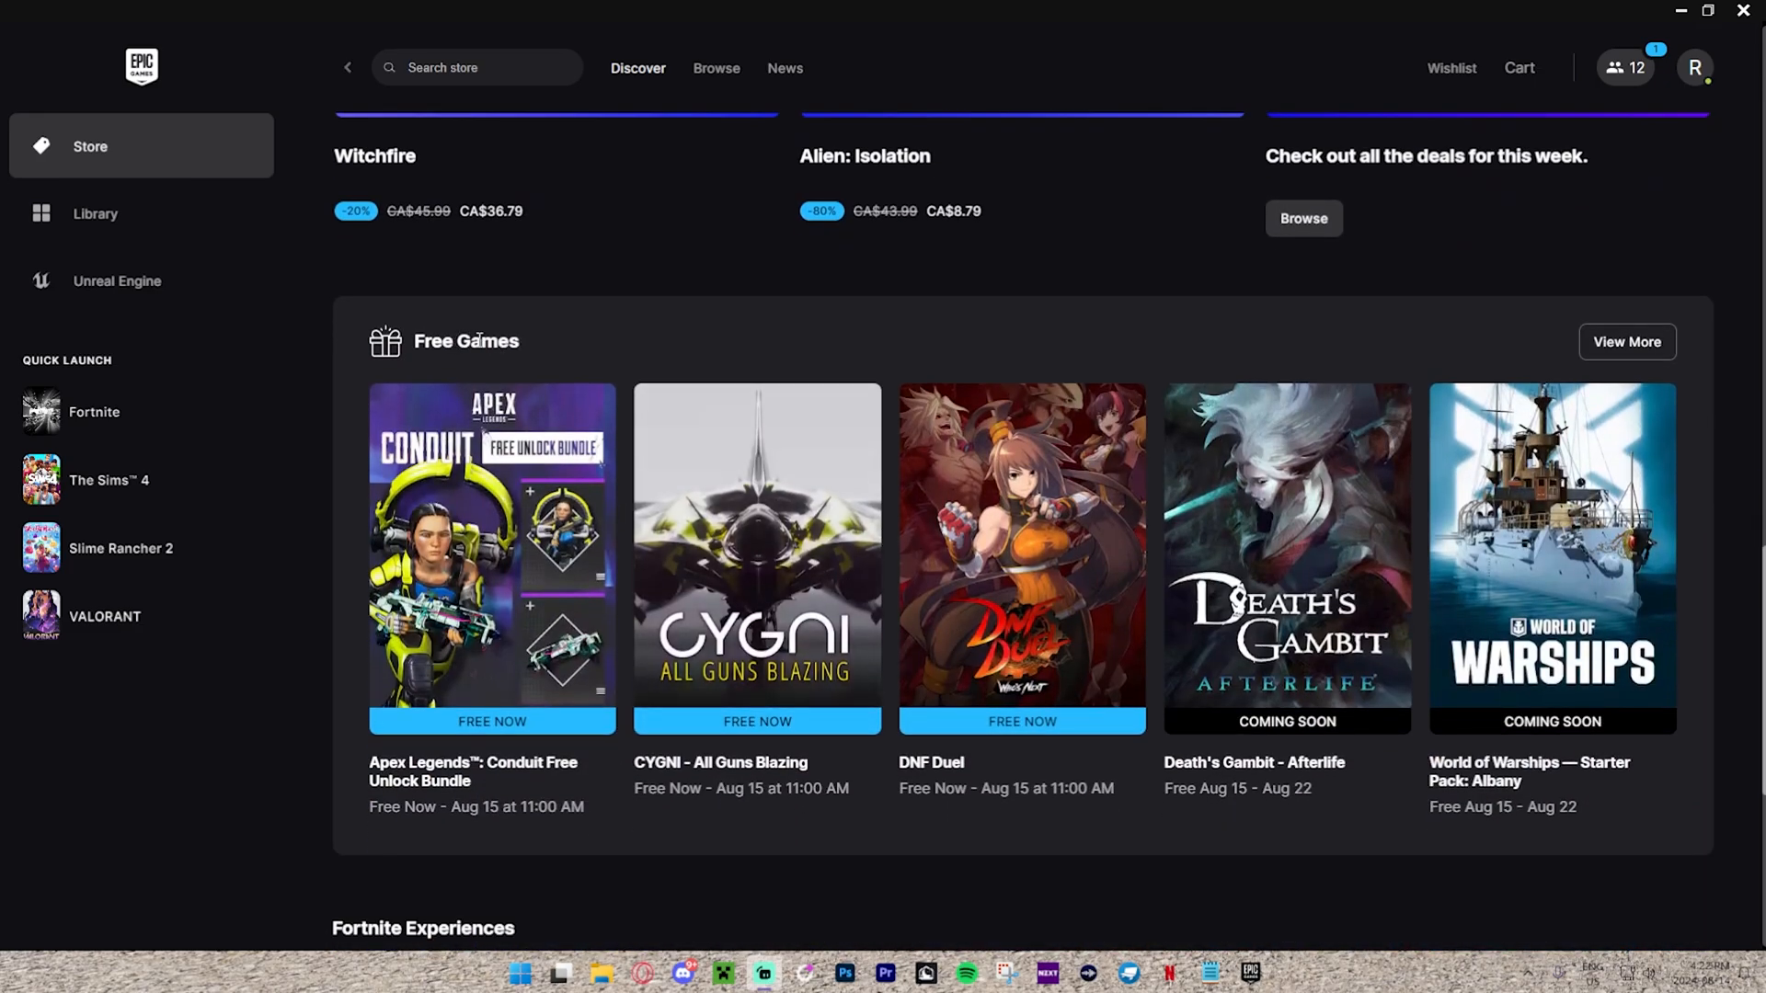
pyautogui.moveTo(1627, 342)
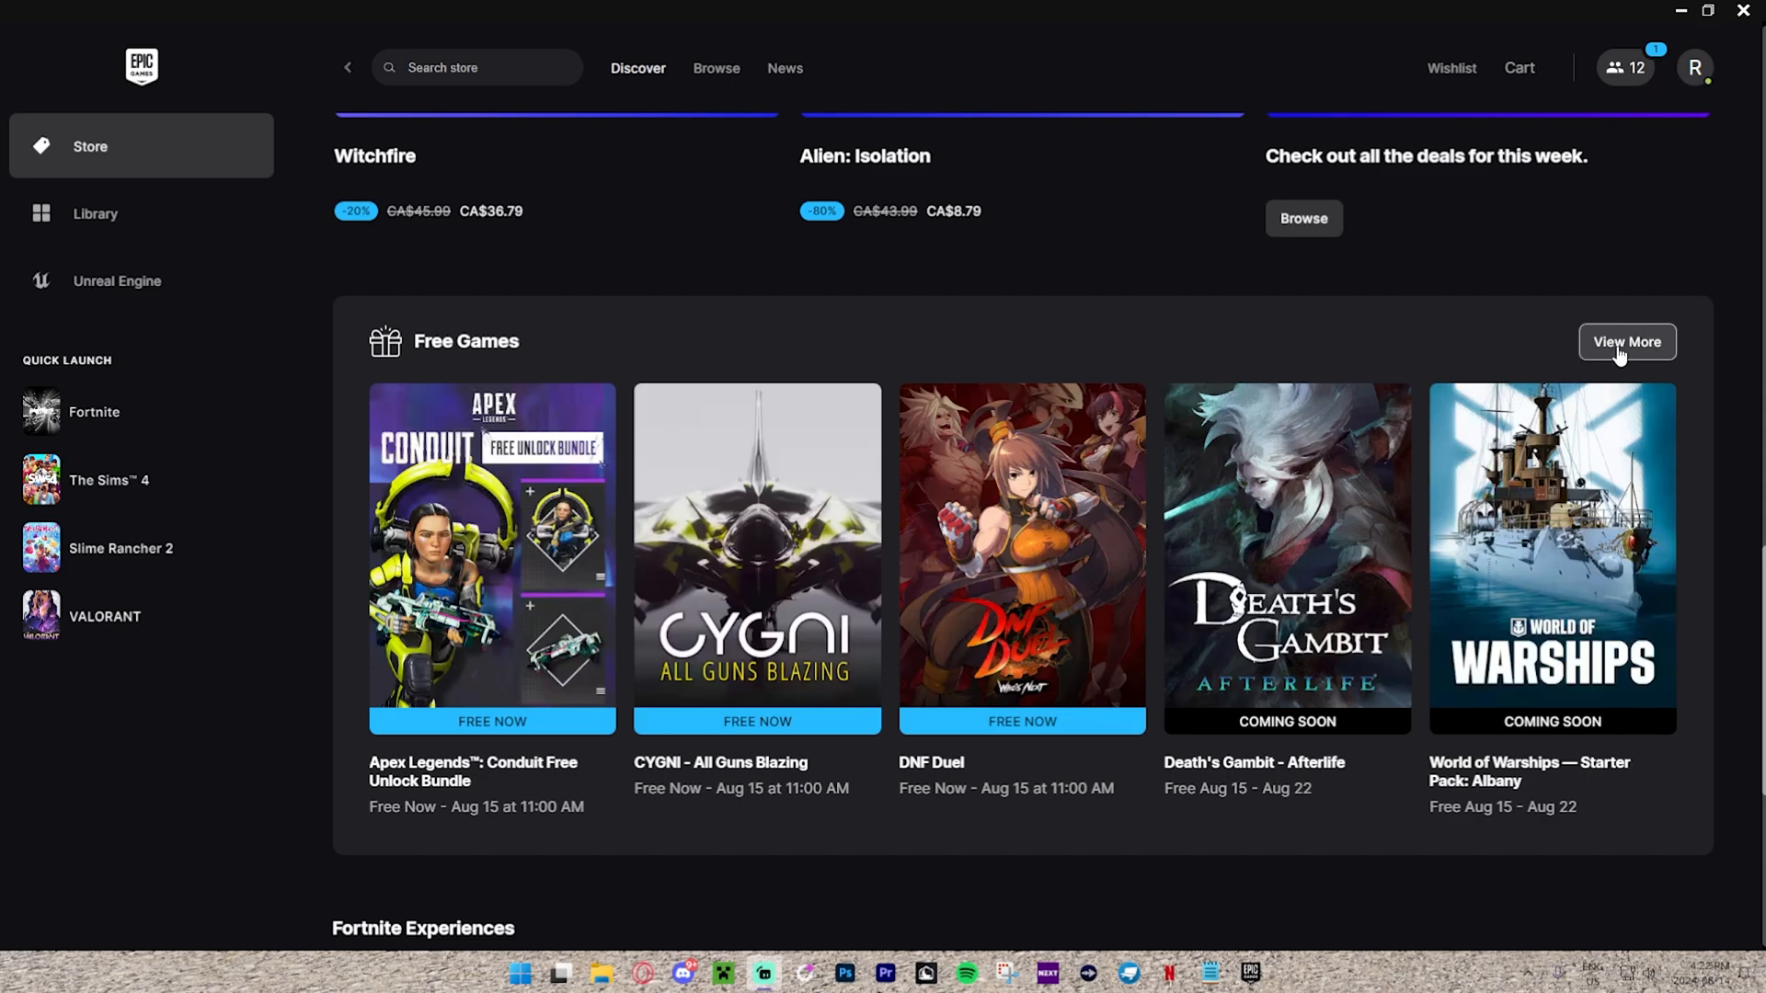
pyautogui.click(1626, 342)
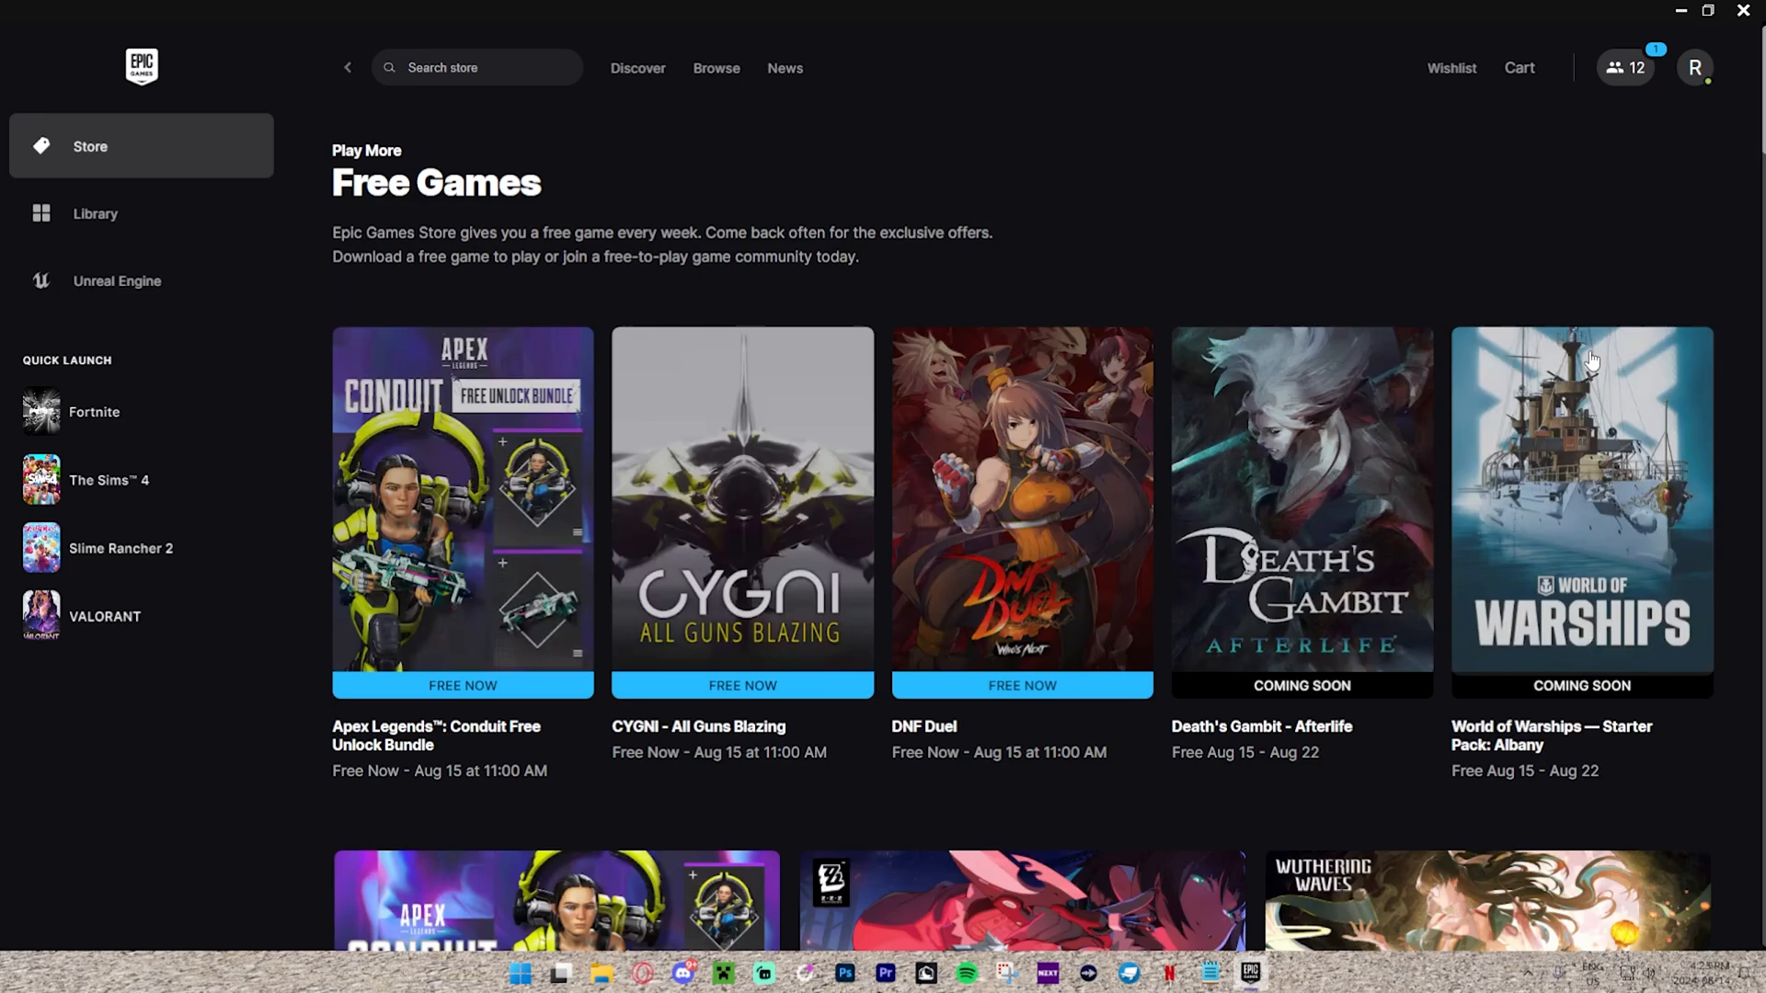
pyautogui.moveTo(1368, 274)
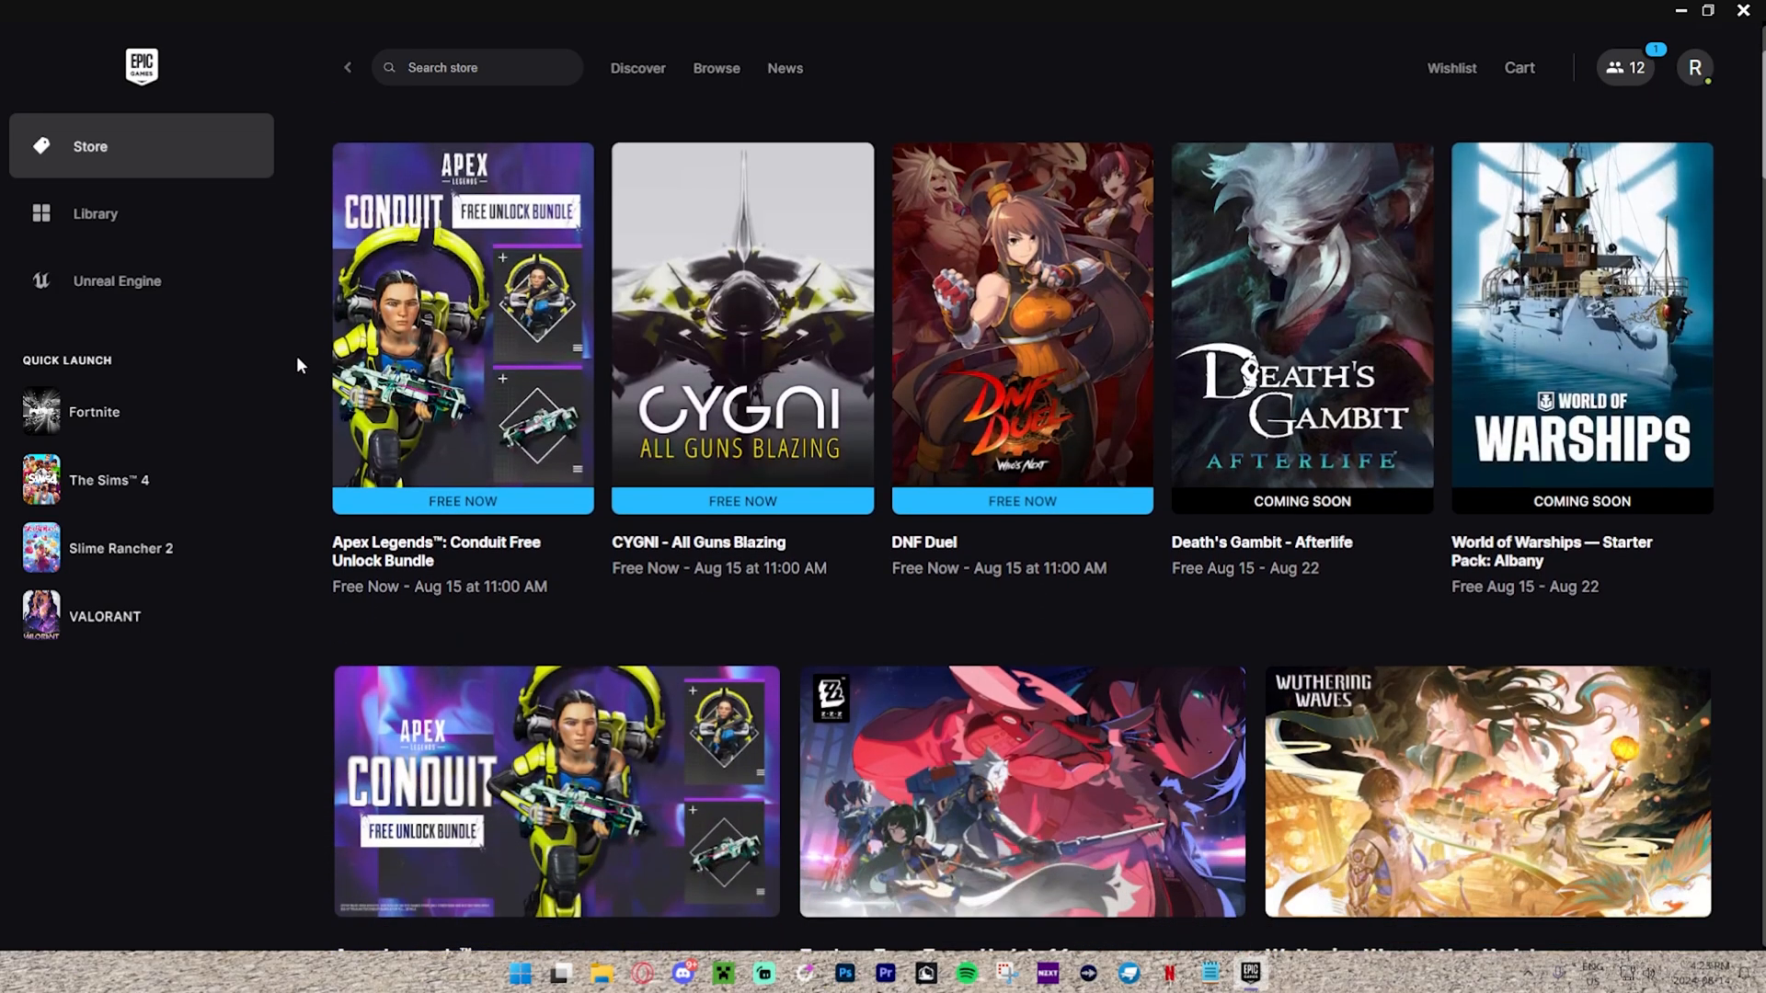
pyautogui.moveTo(416, 561)
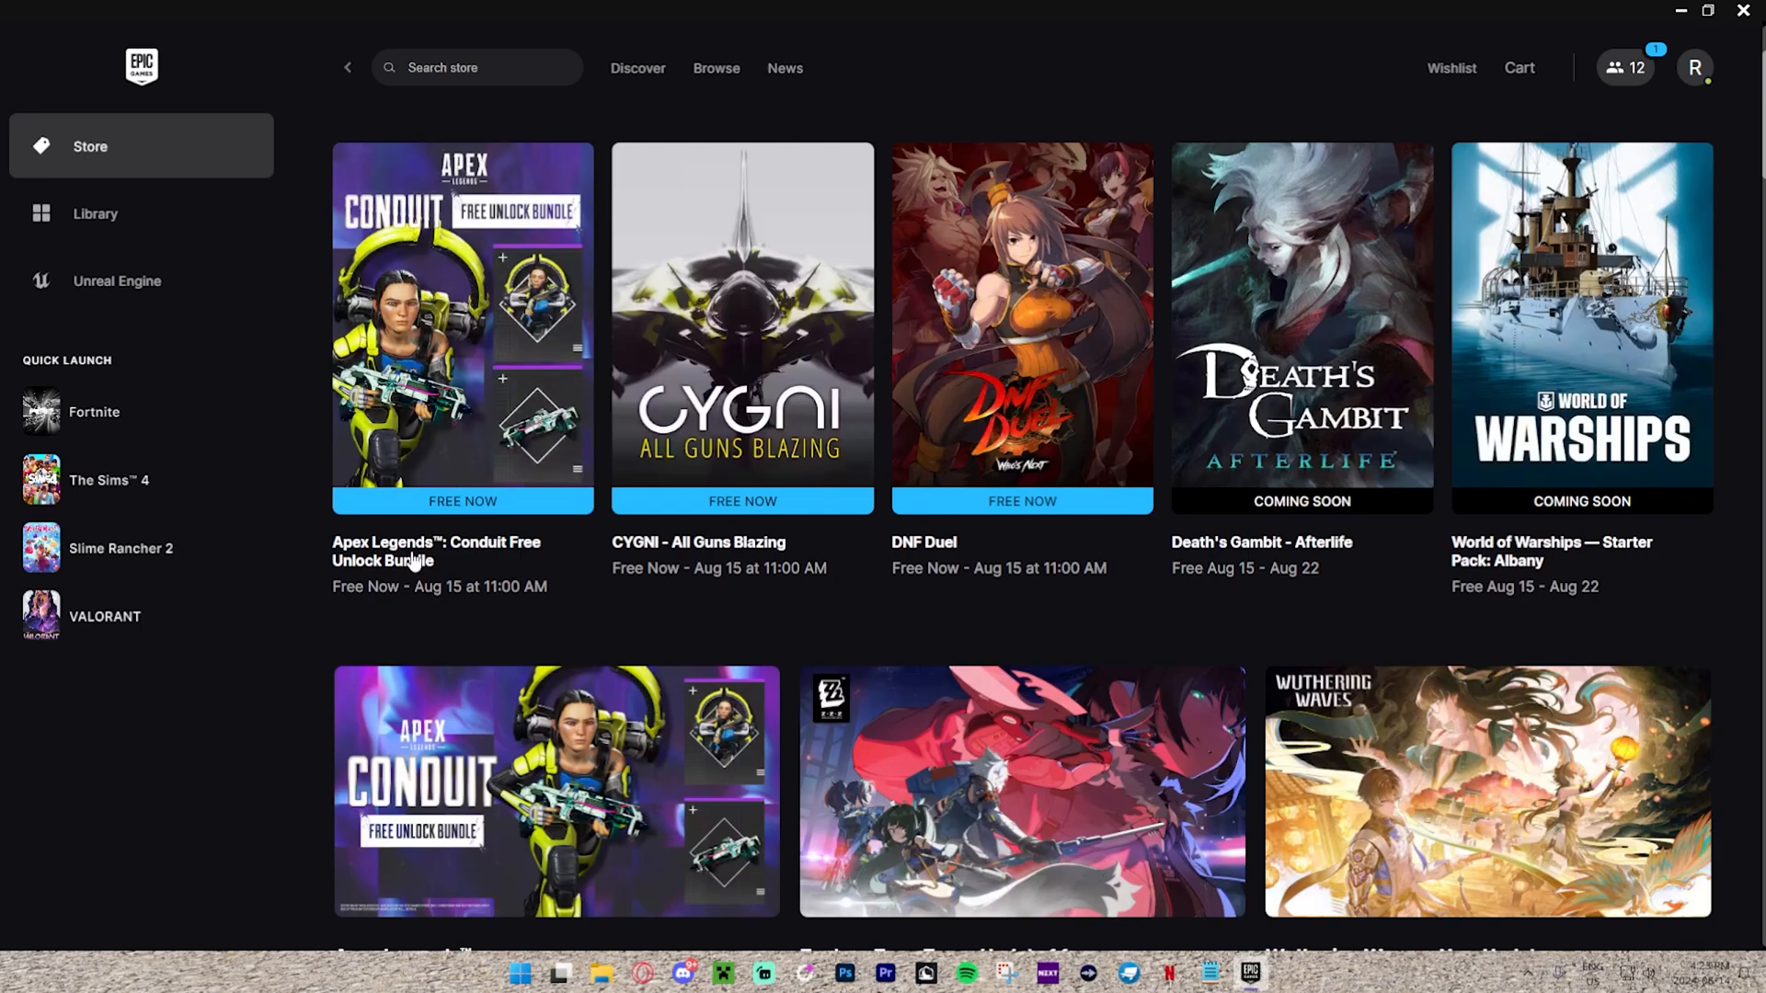
pyautogui.scroll(3)
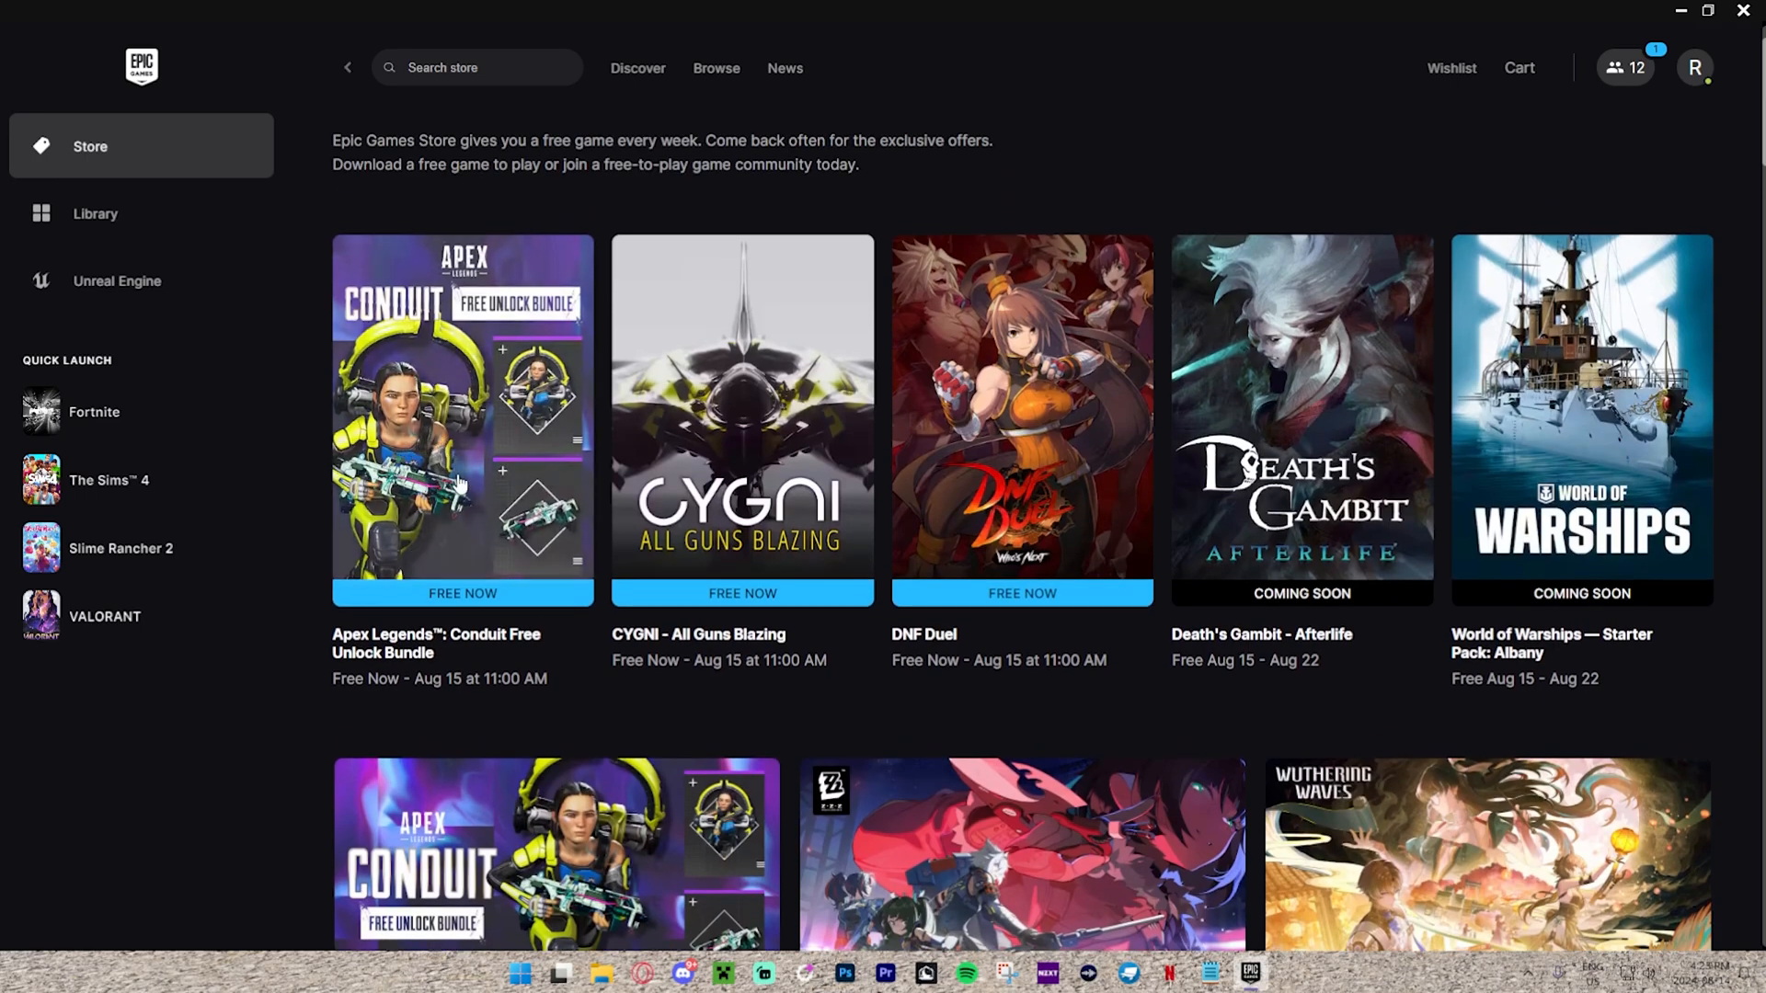
pyautogui.moveTo(506, 425)
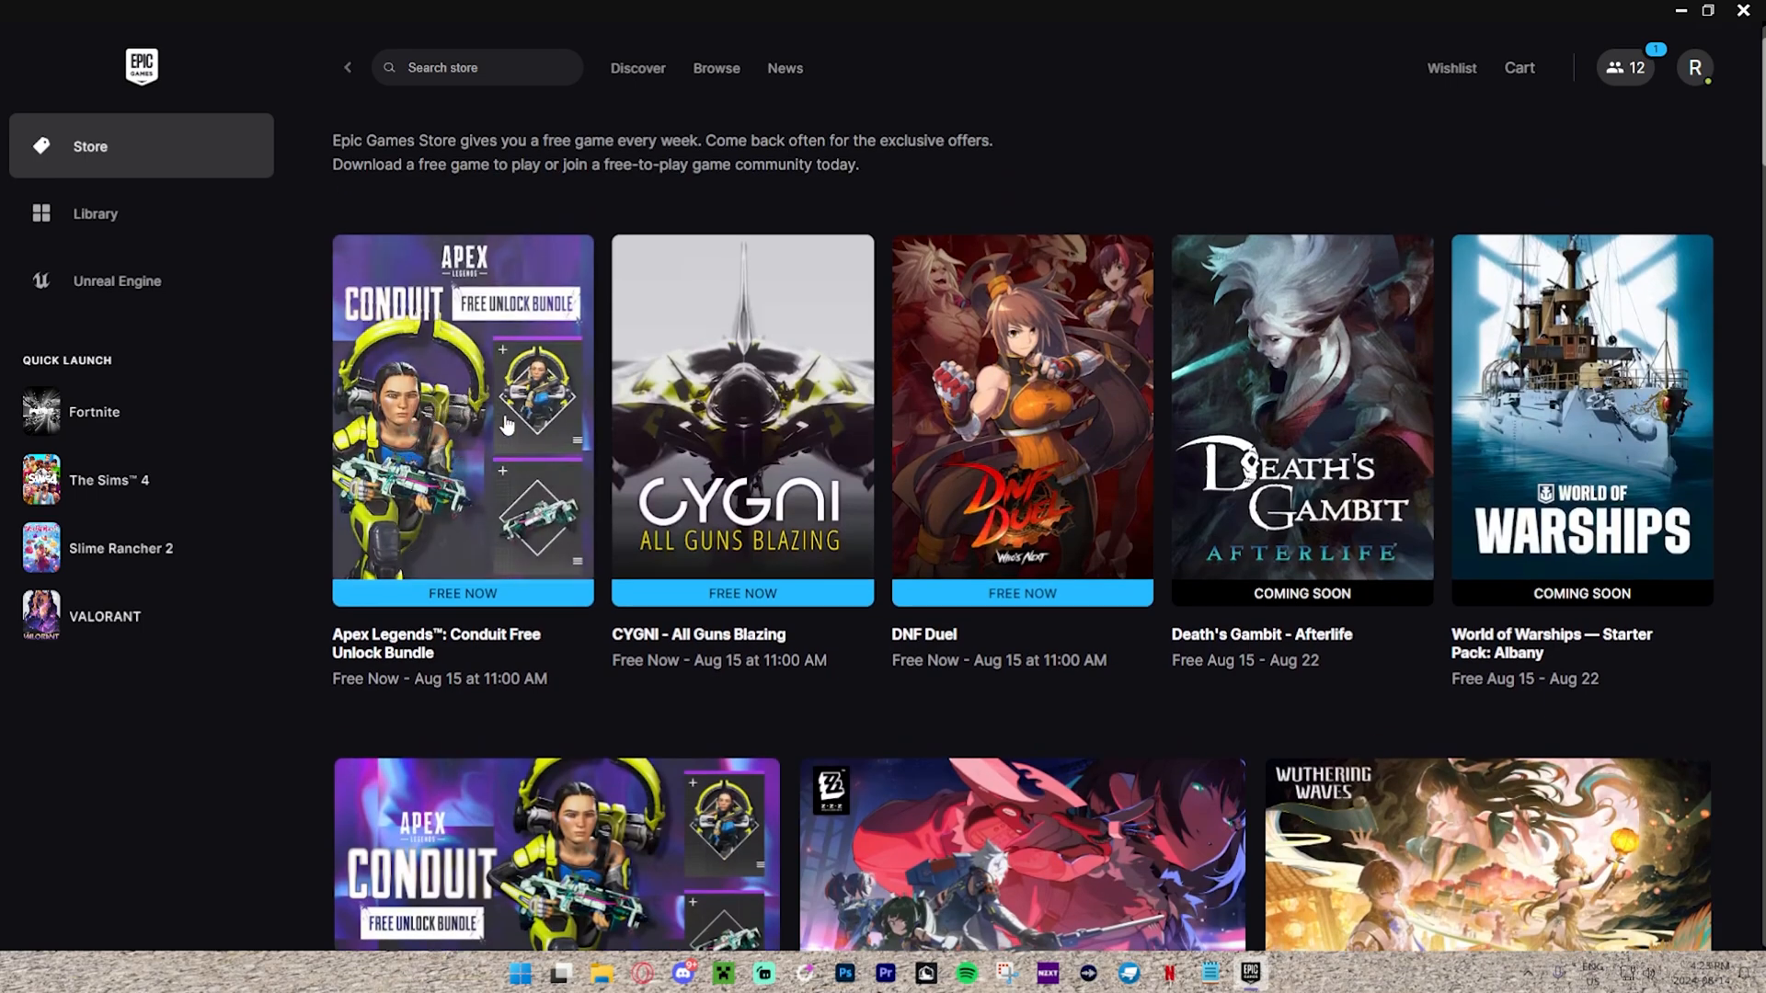
pyautogui.moveTo(943, 616)
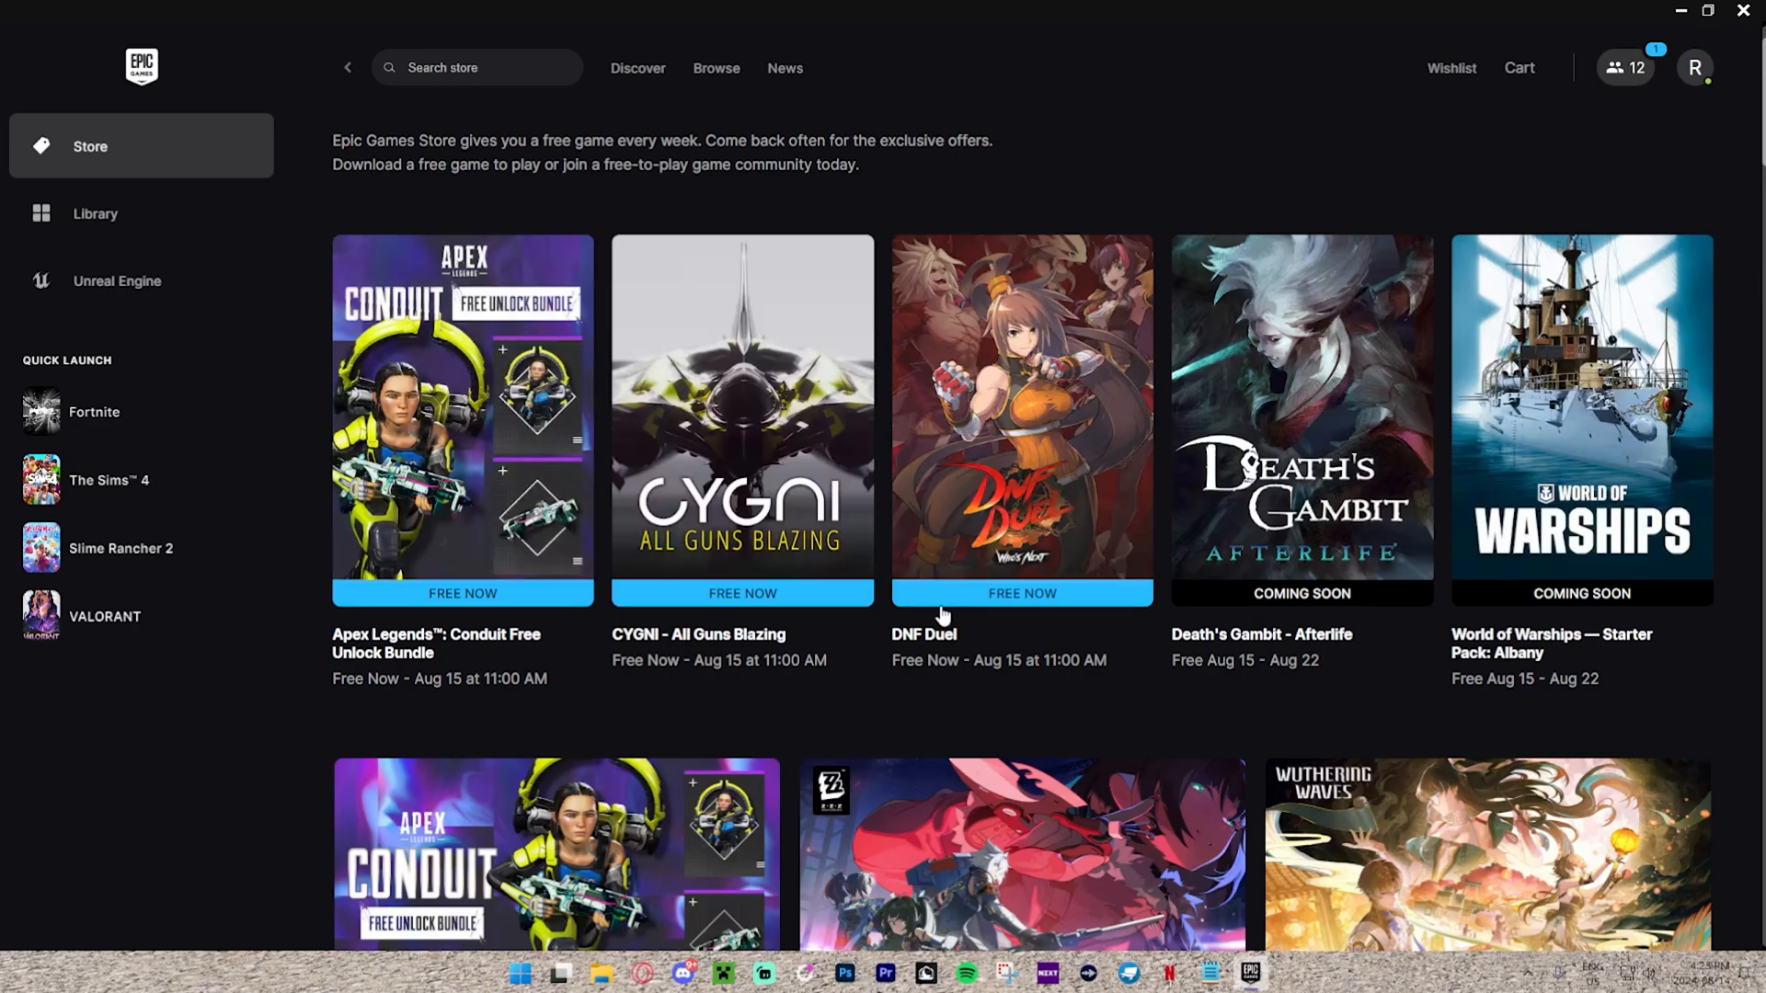
pyautogui.moveTo(977, 513)
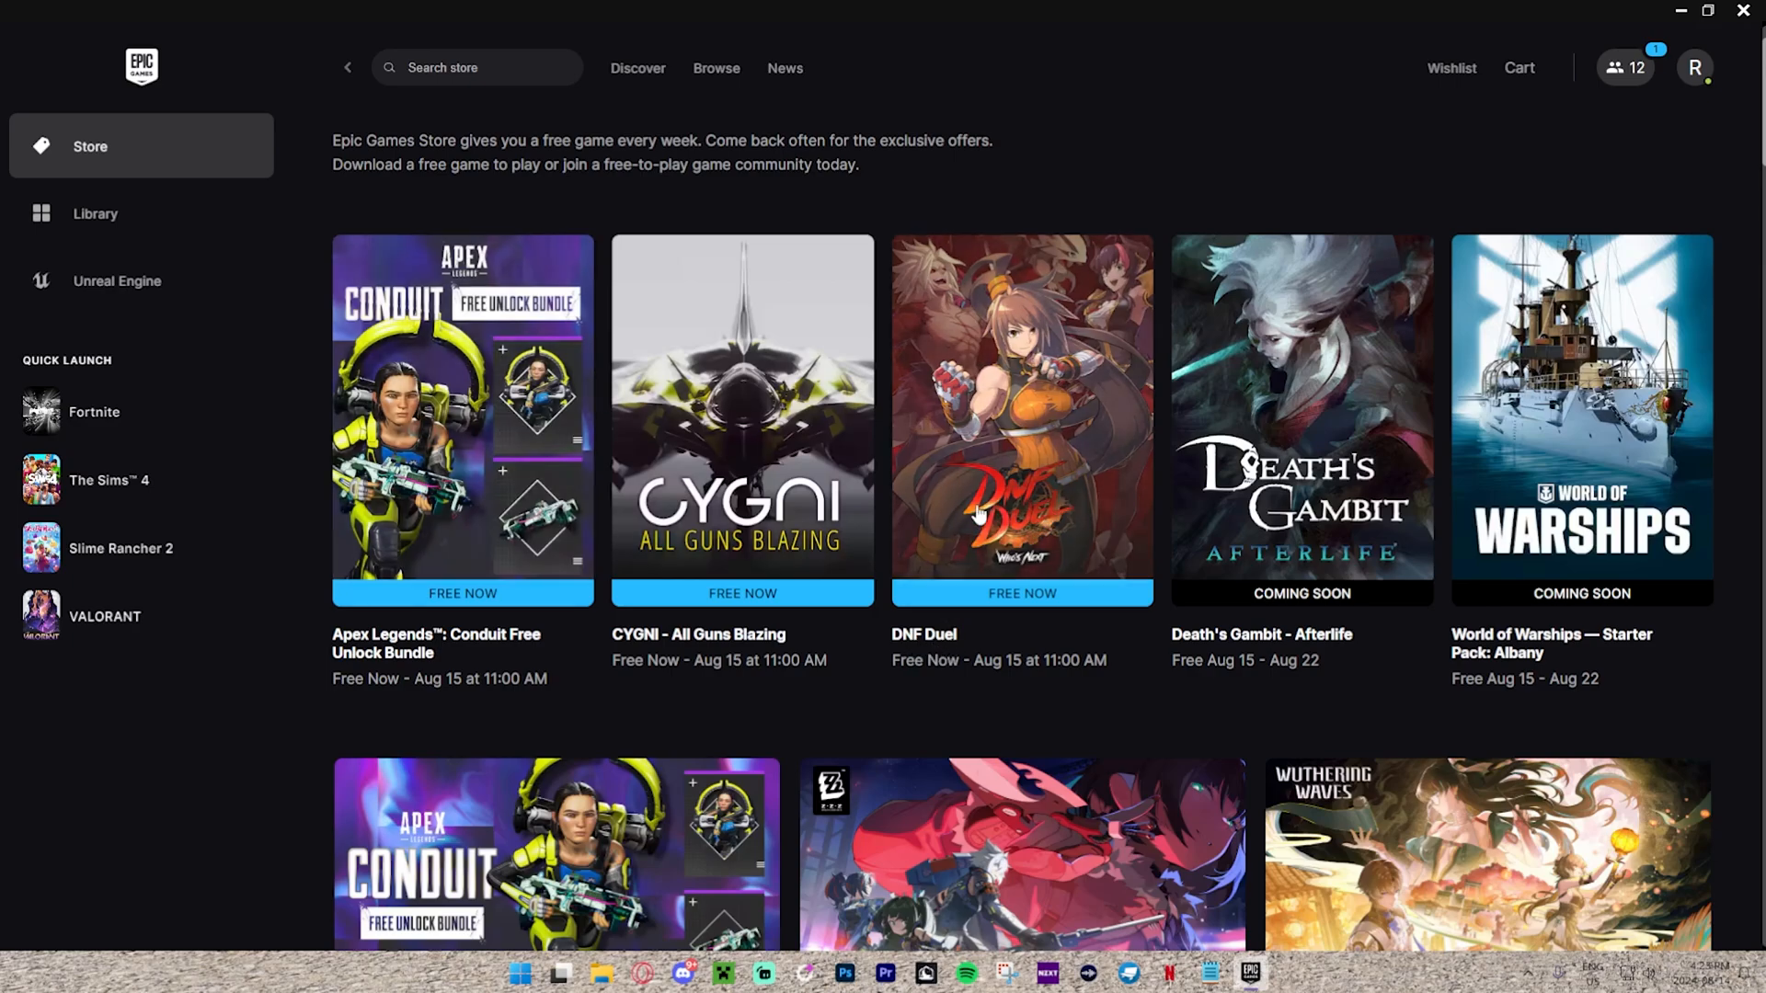
pyautogui.moveTo(726, 529)
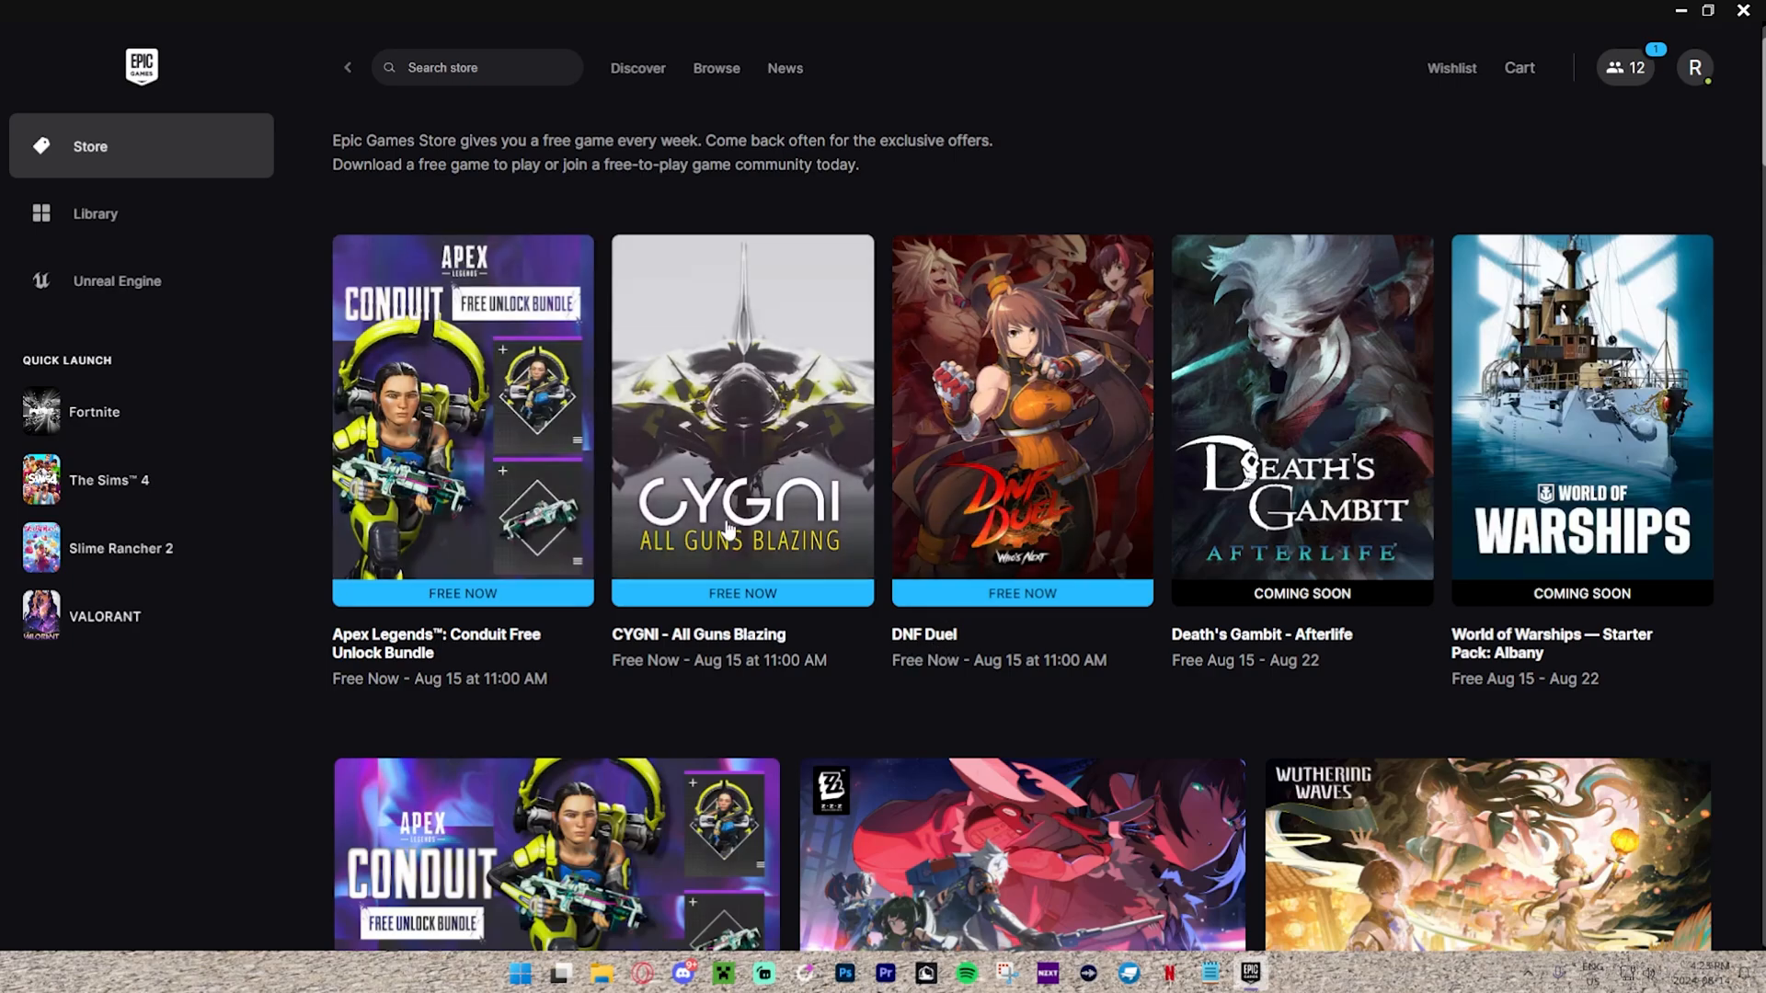
pyautogui.moveTo(657, 653)
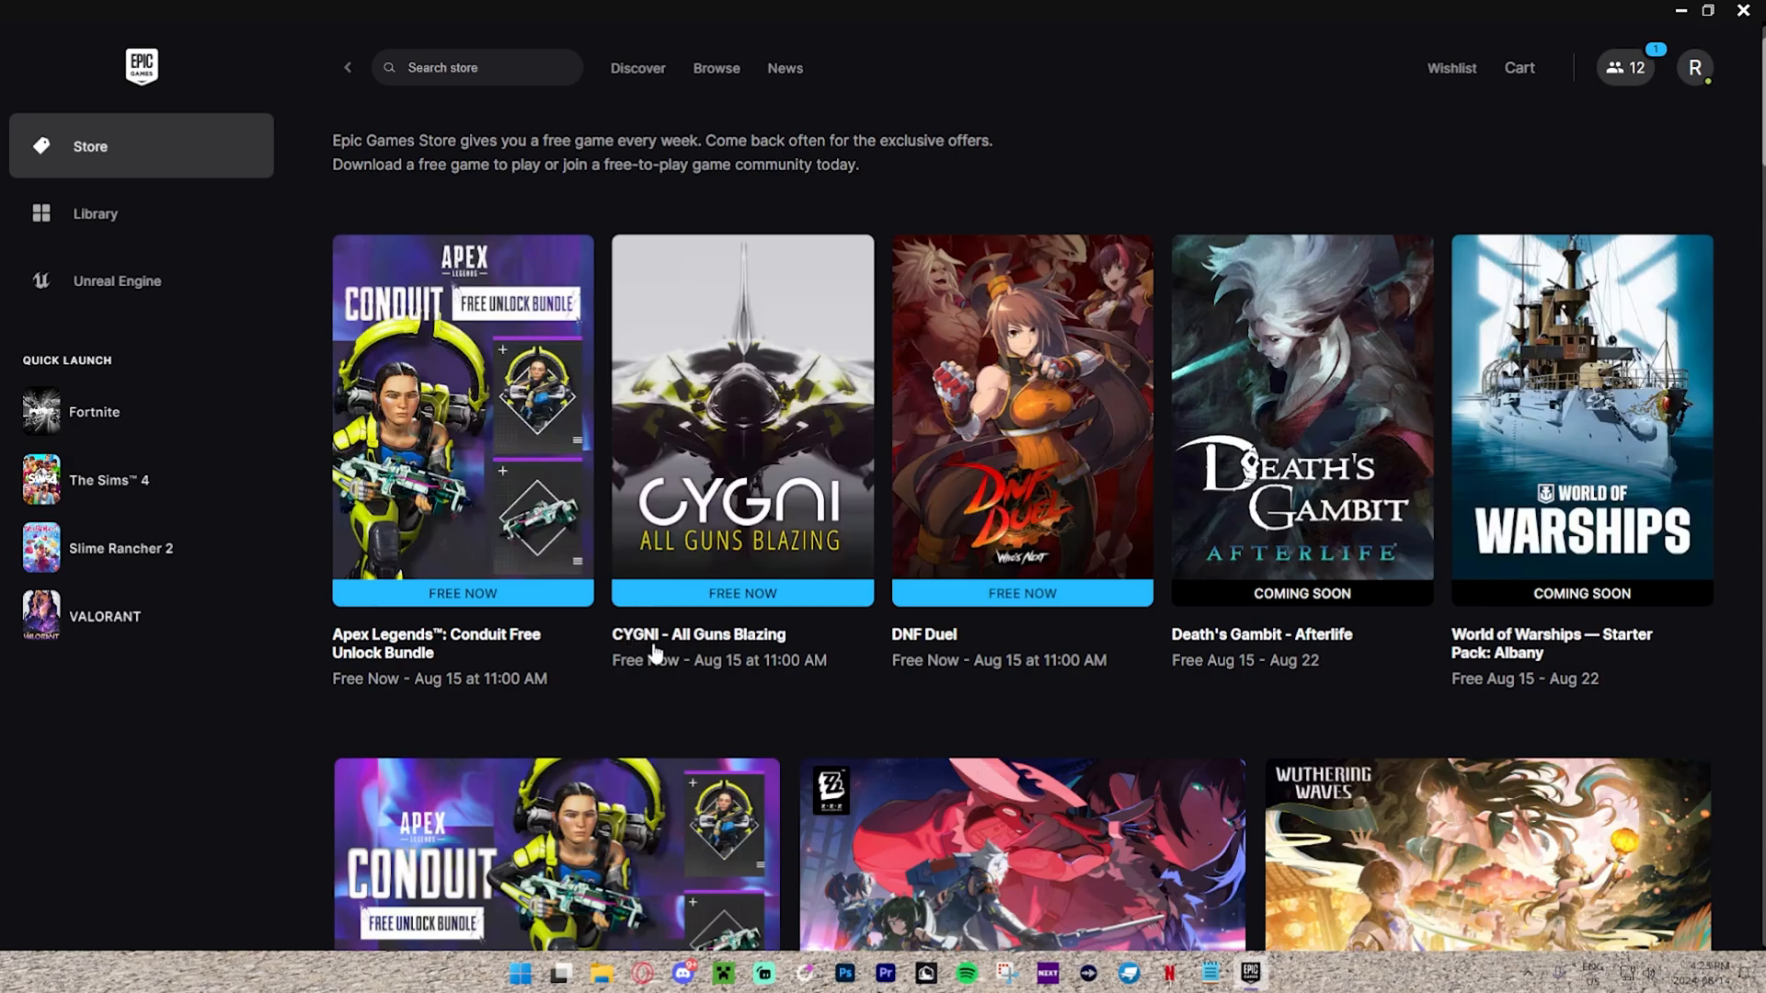
pyautogui.moveTo(774, 526)
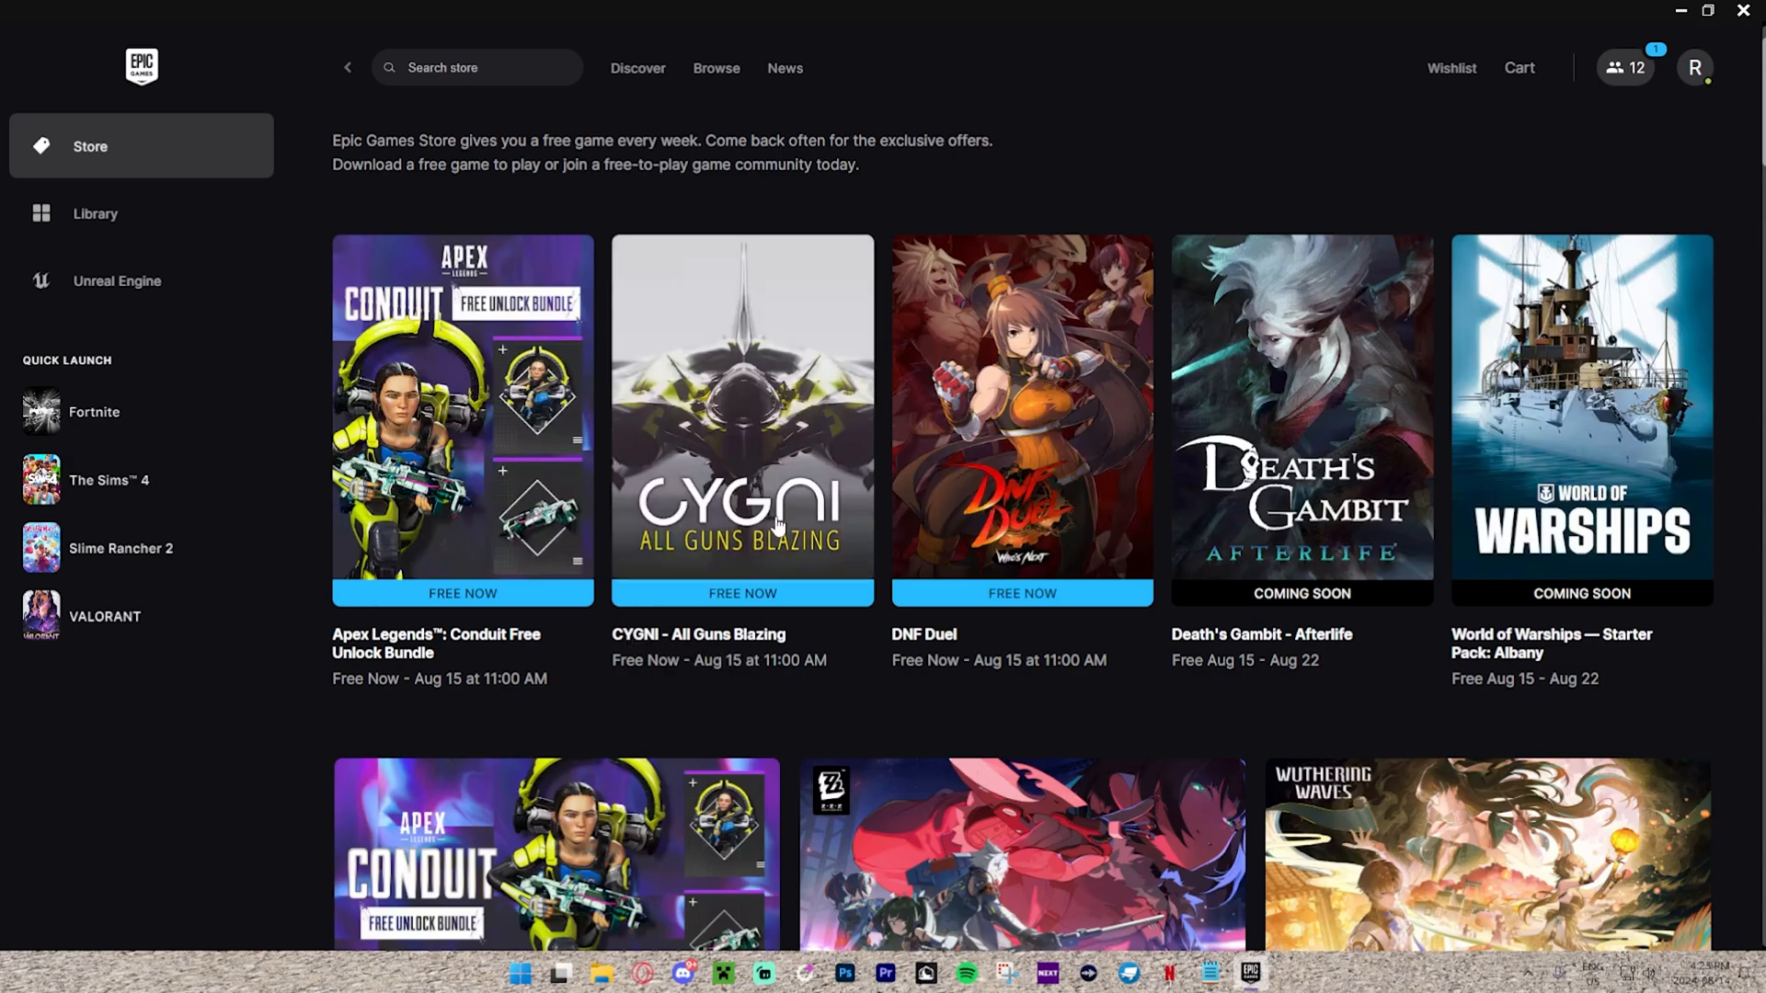
pyautogui.moveTo(1304, 534)
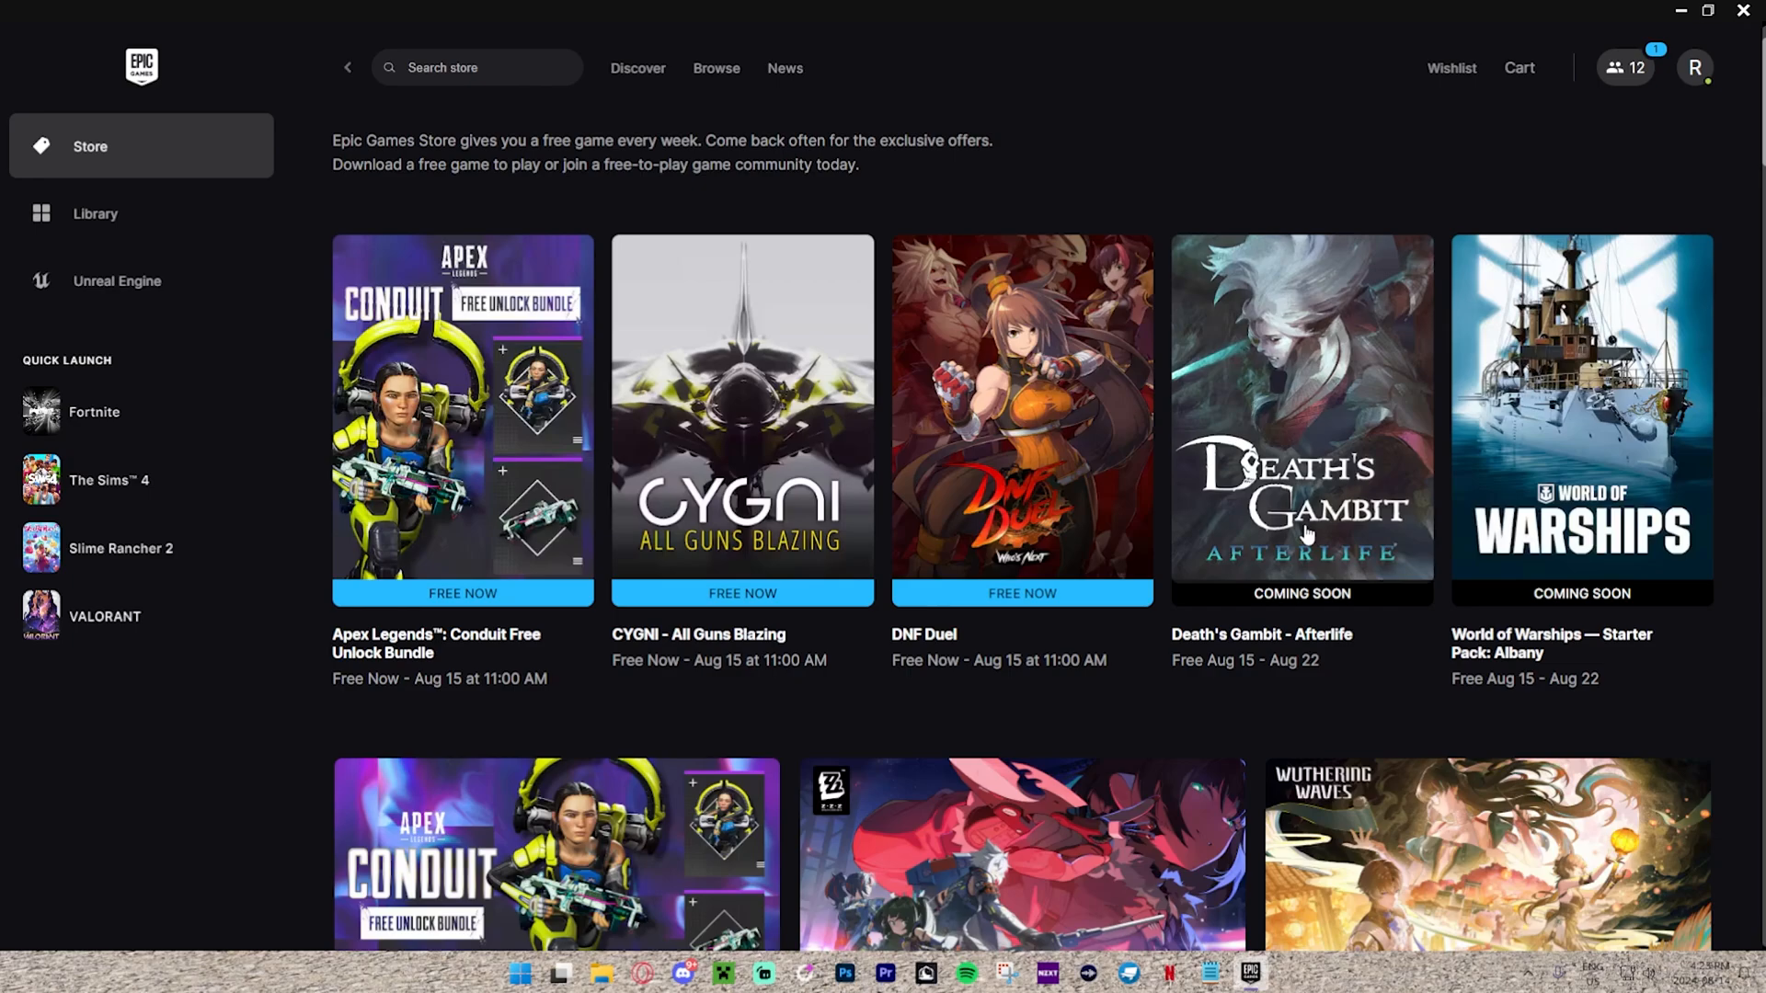
pyautogui.moveTo(1359, 565)
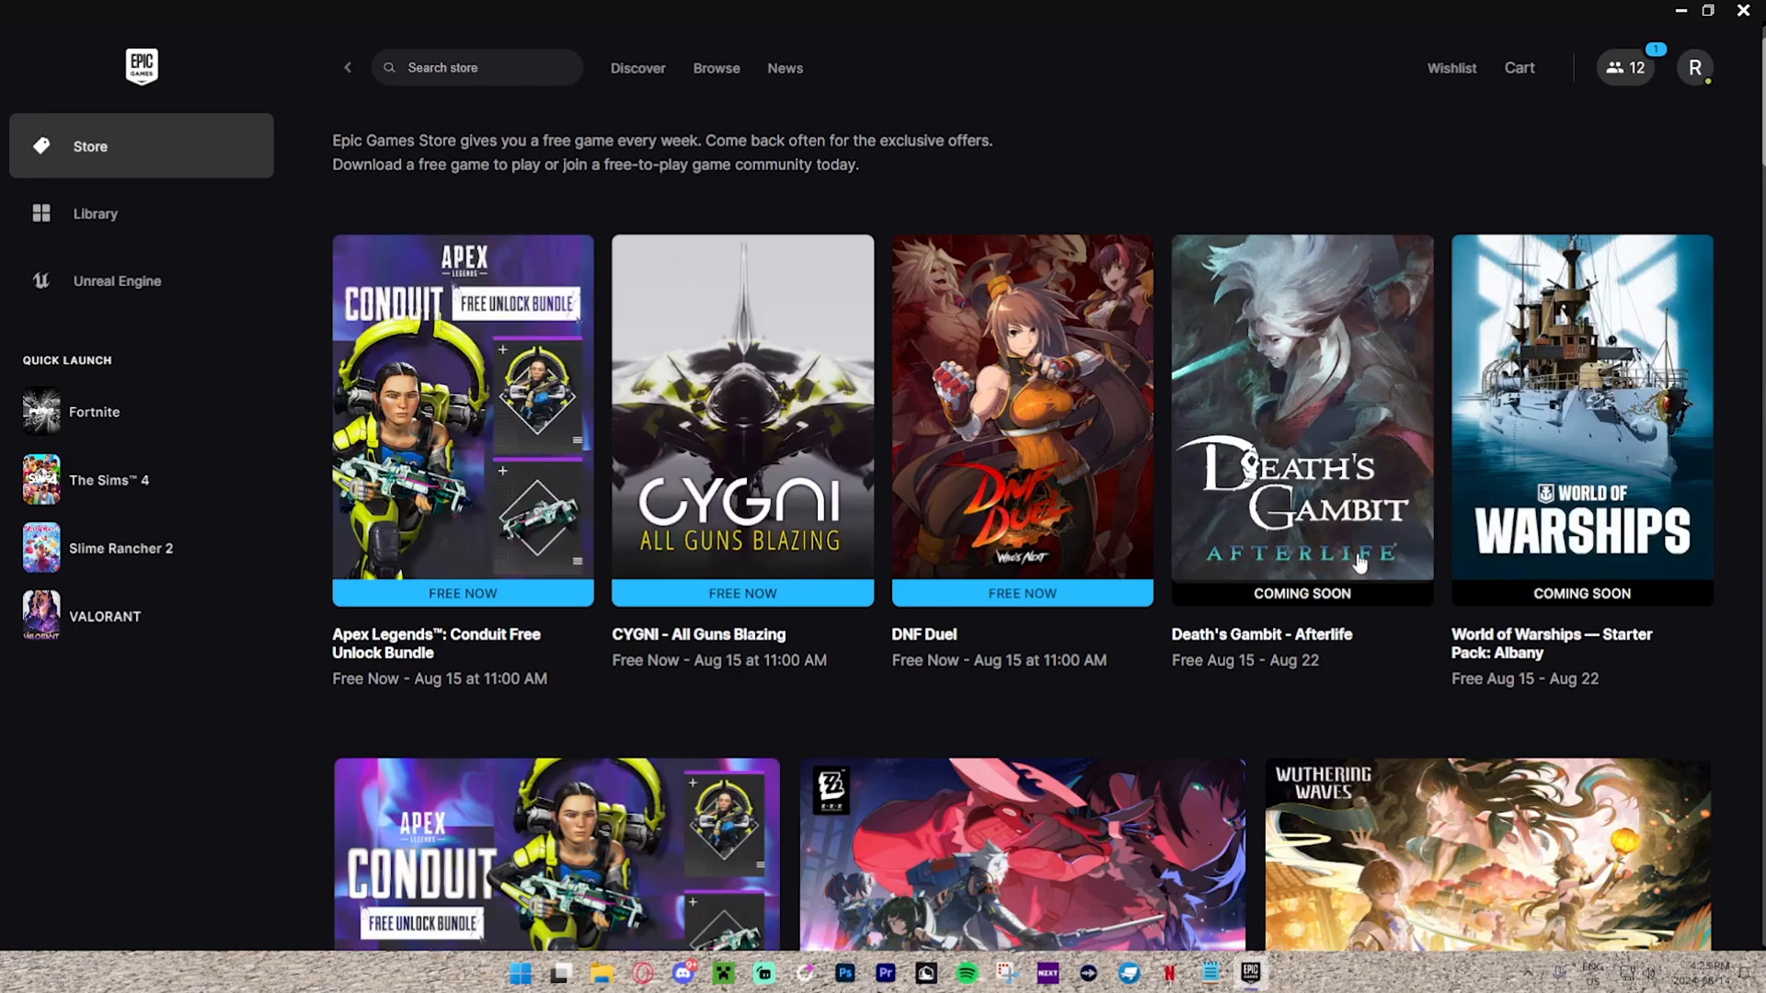
pyautogui.moveTo(1582, 557)
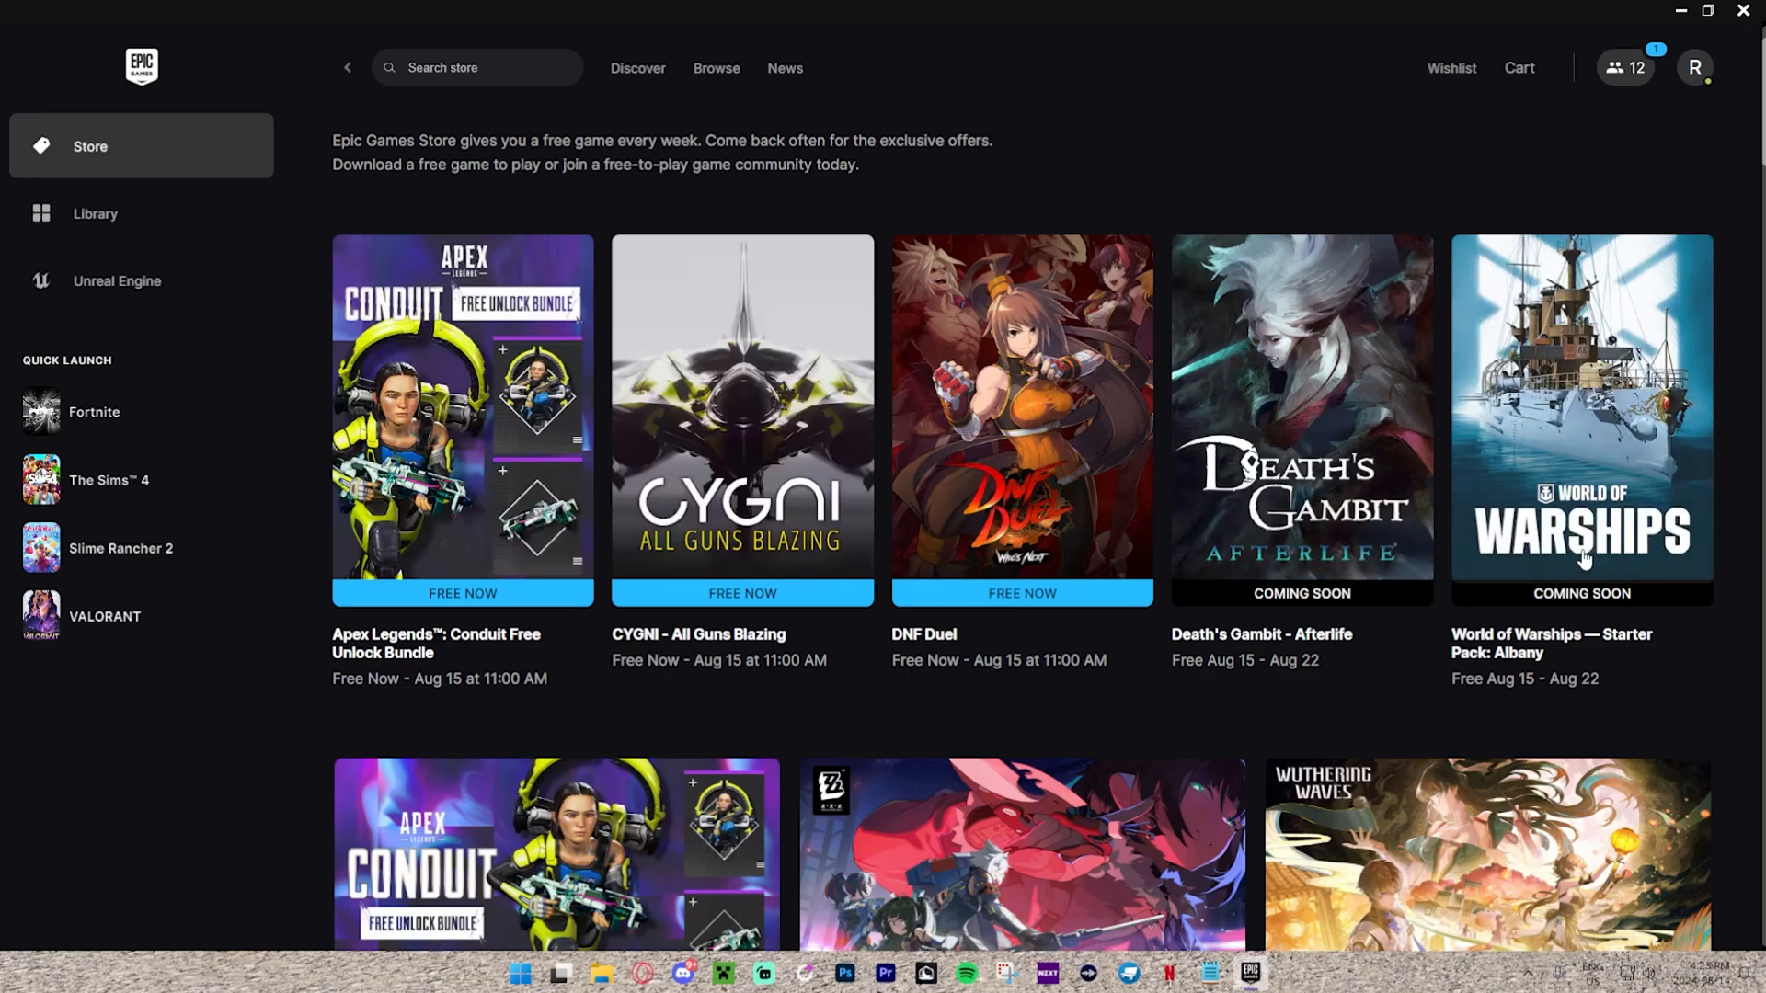
# Scroll past the promo banners to the Top Selling, Most Popular and Most Played lists
pyautogui.scroll(-3)
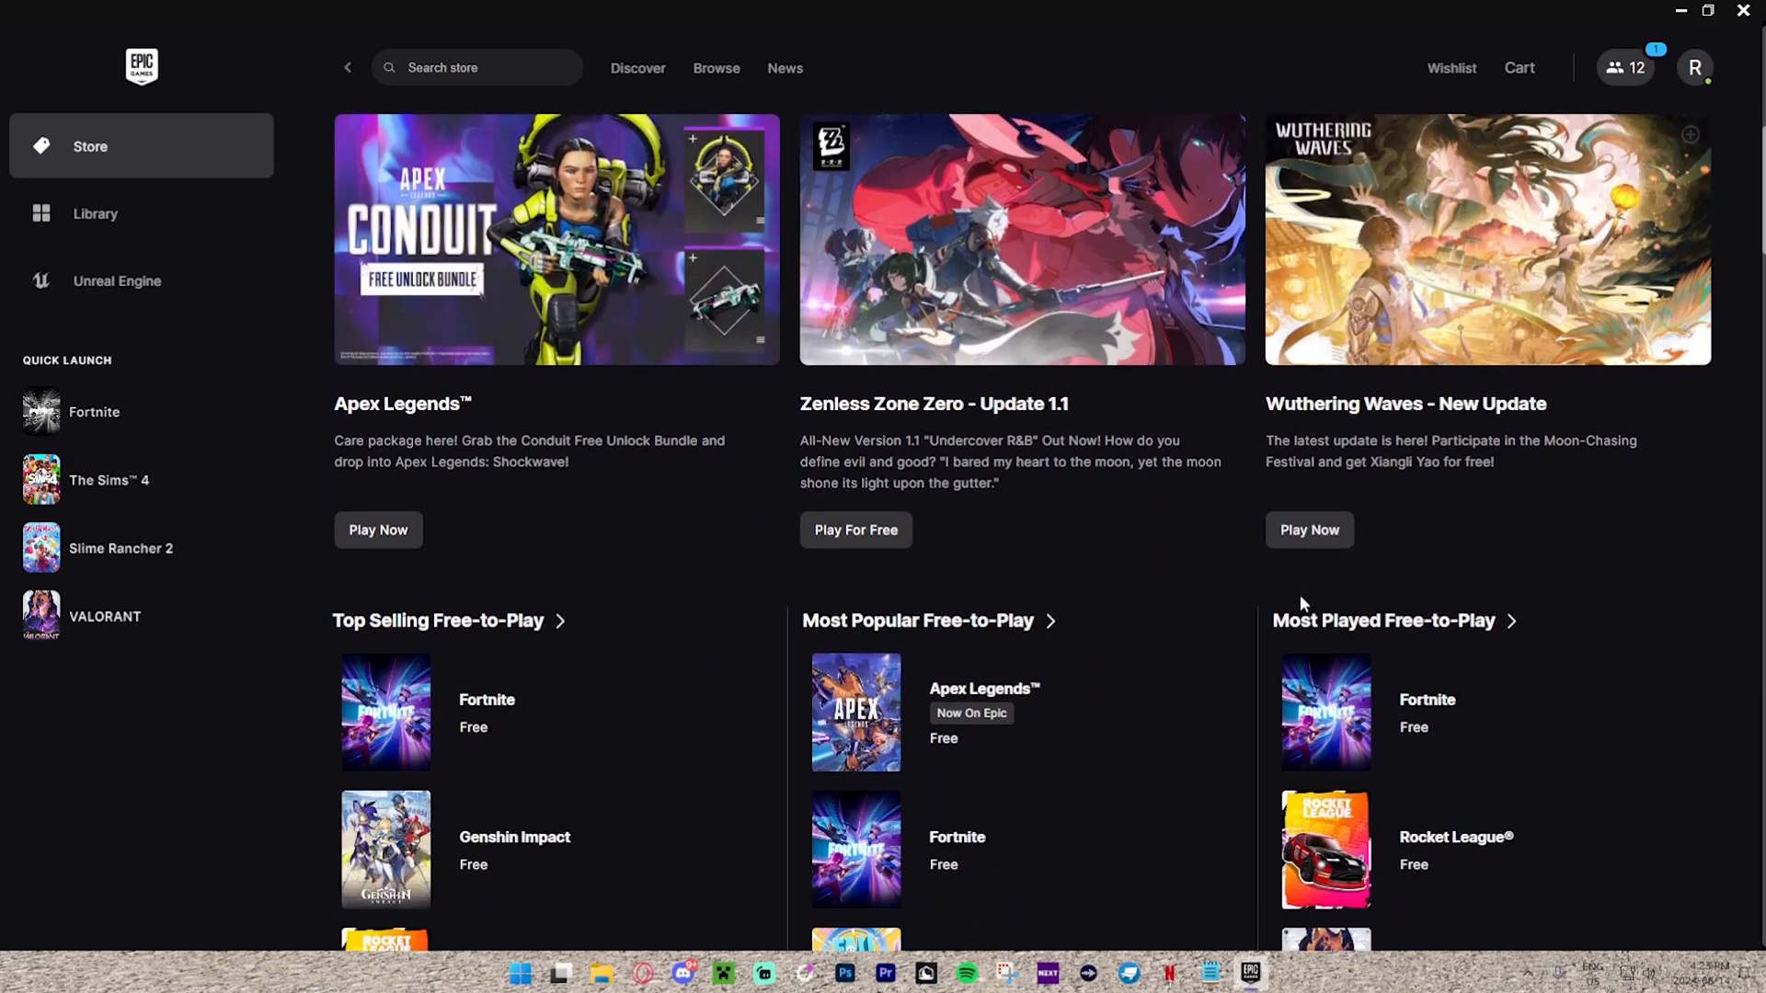
pyautogui.scroll(-3)
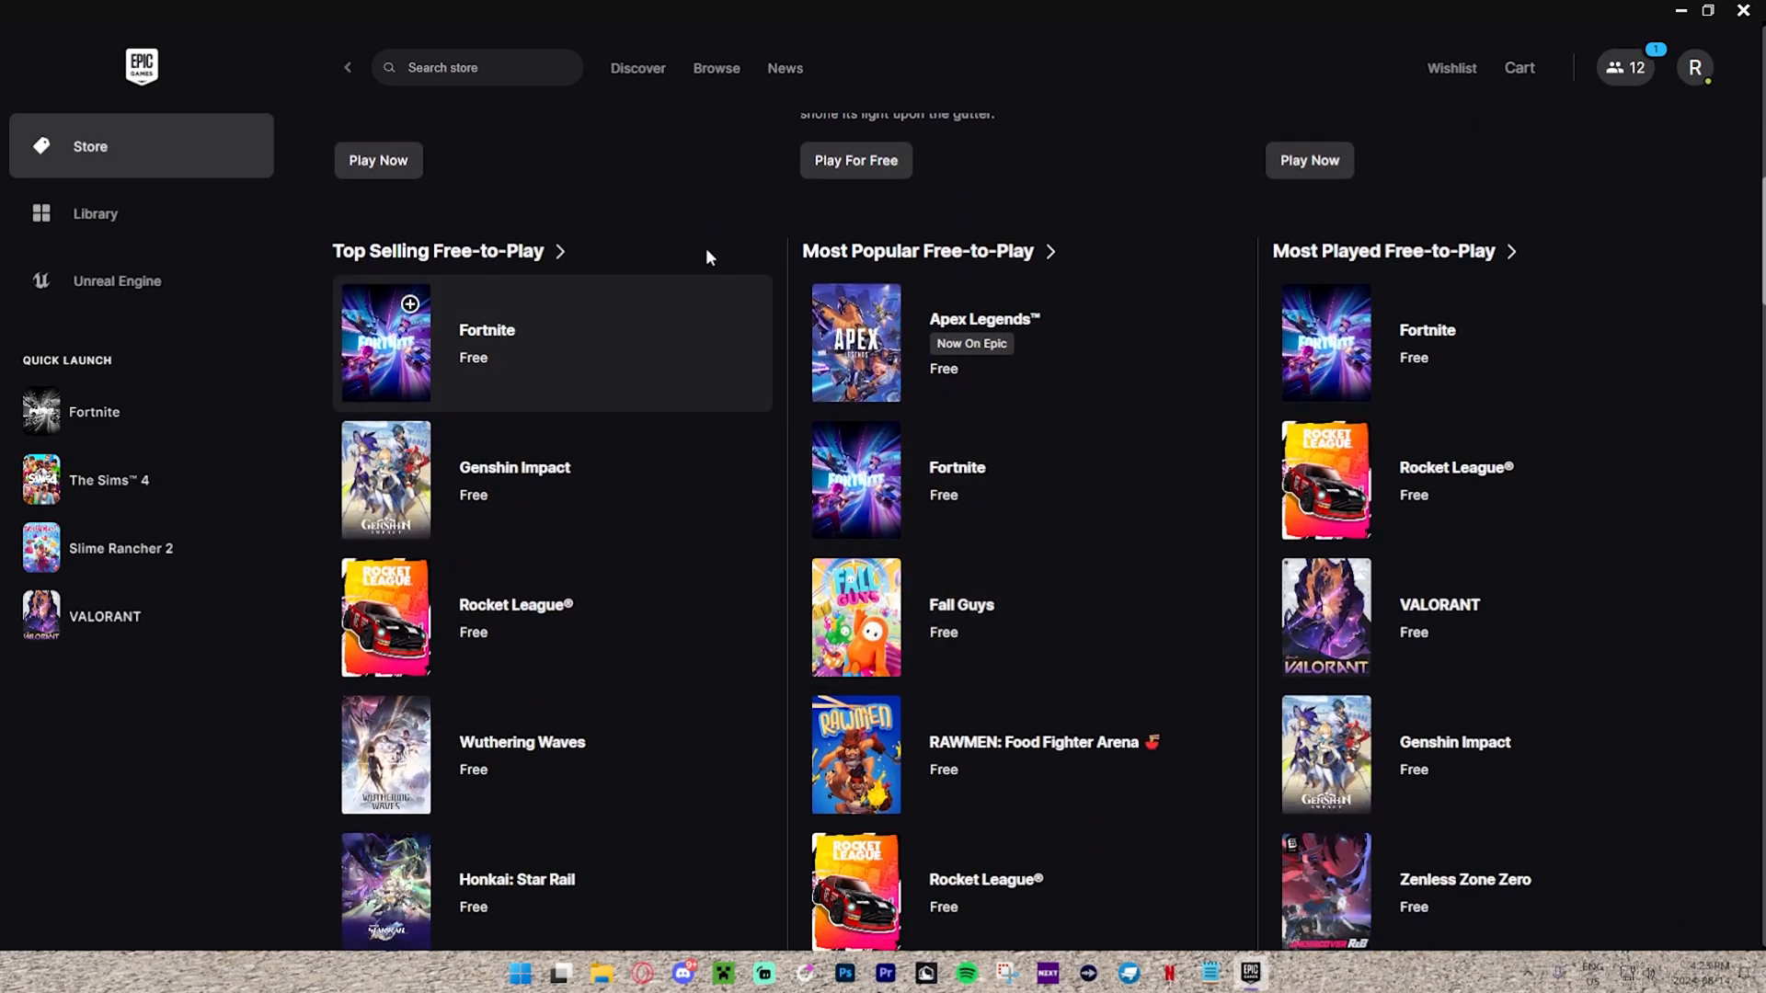
pyautogui.moveTo(1433, 235)
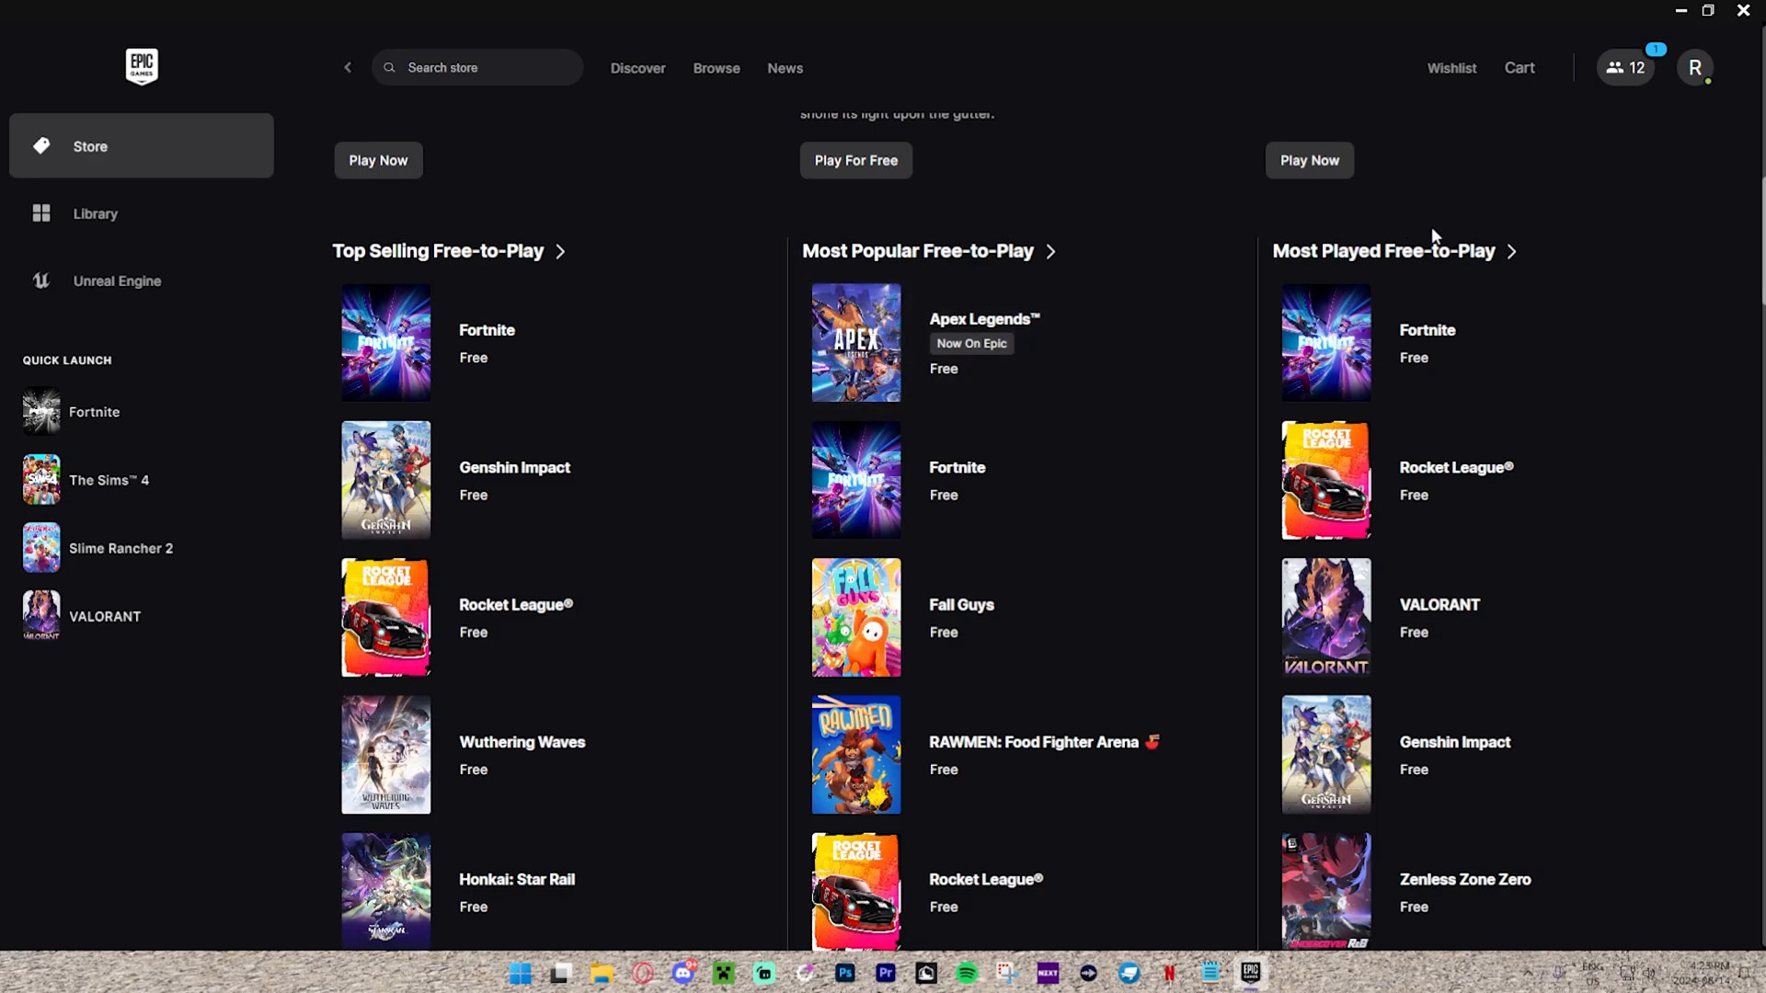
pyautogui.scroll(-3)
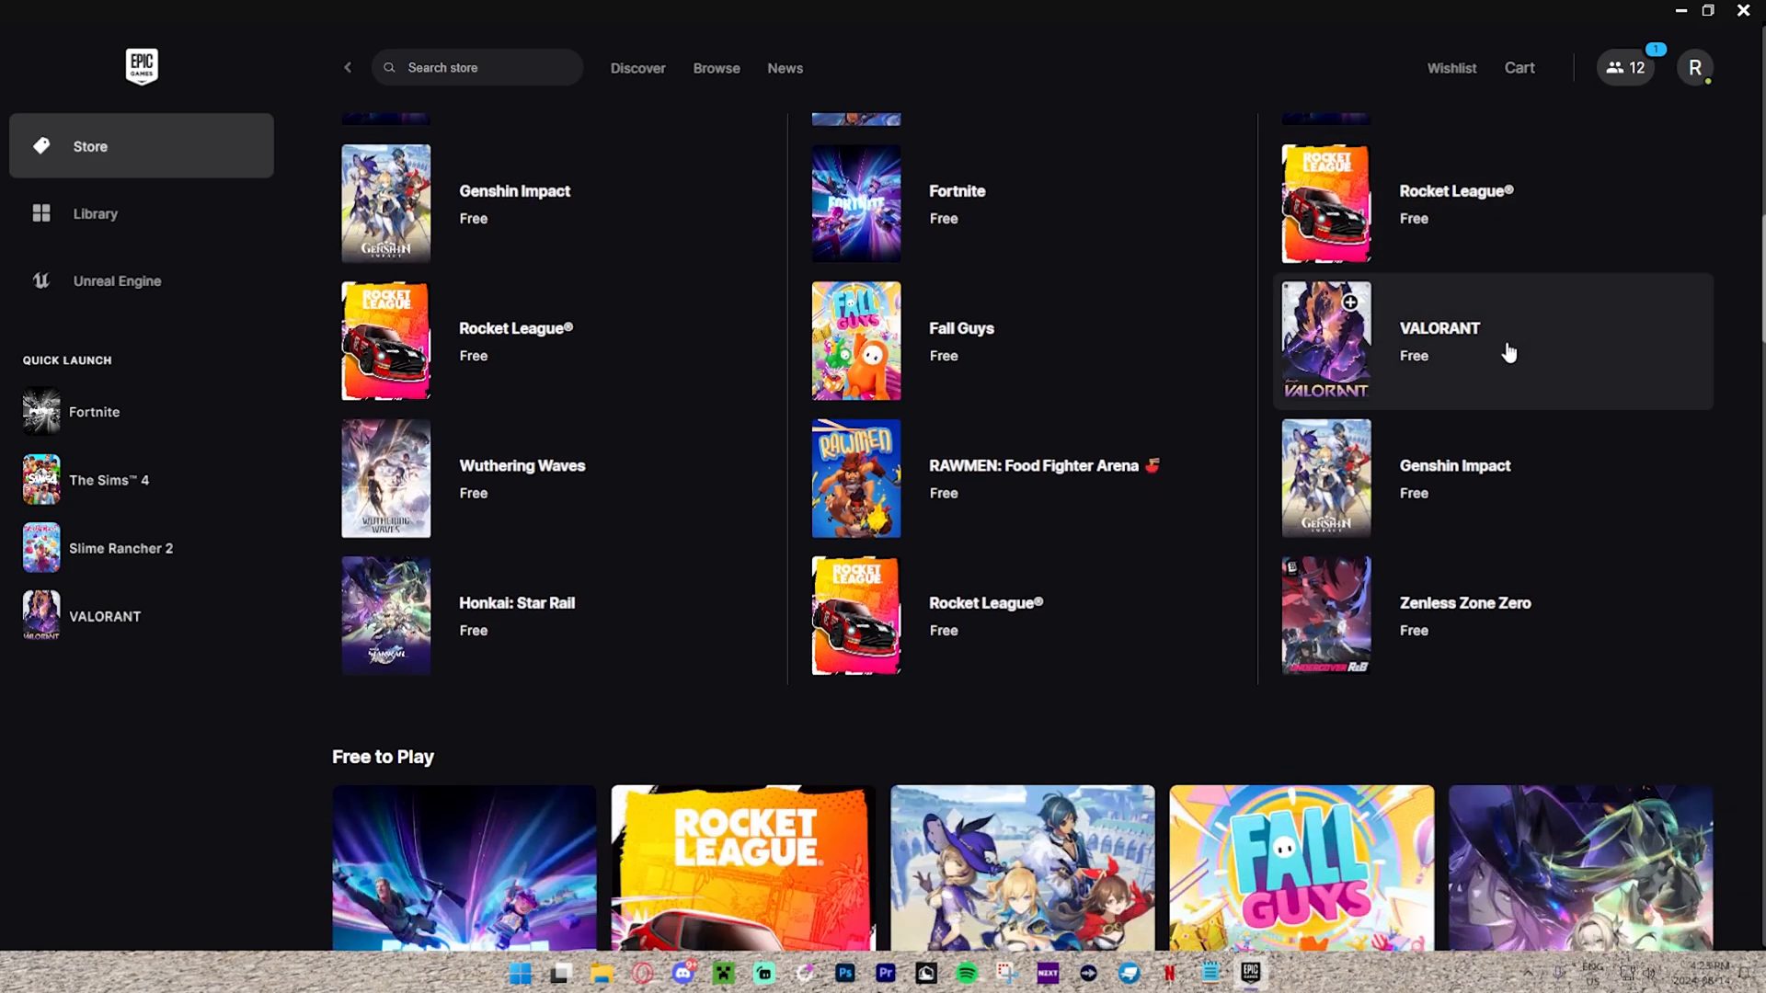
pyautogui.moveTo(1194, 678)
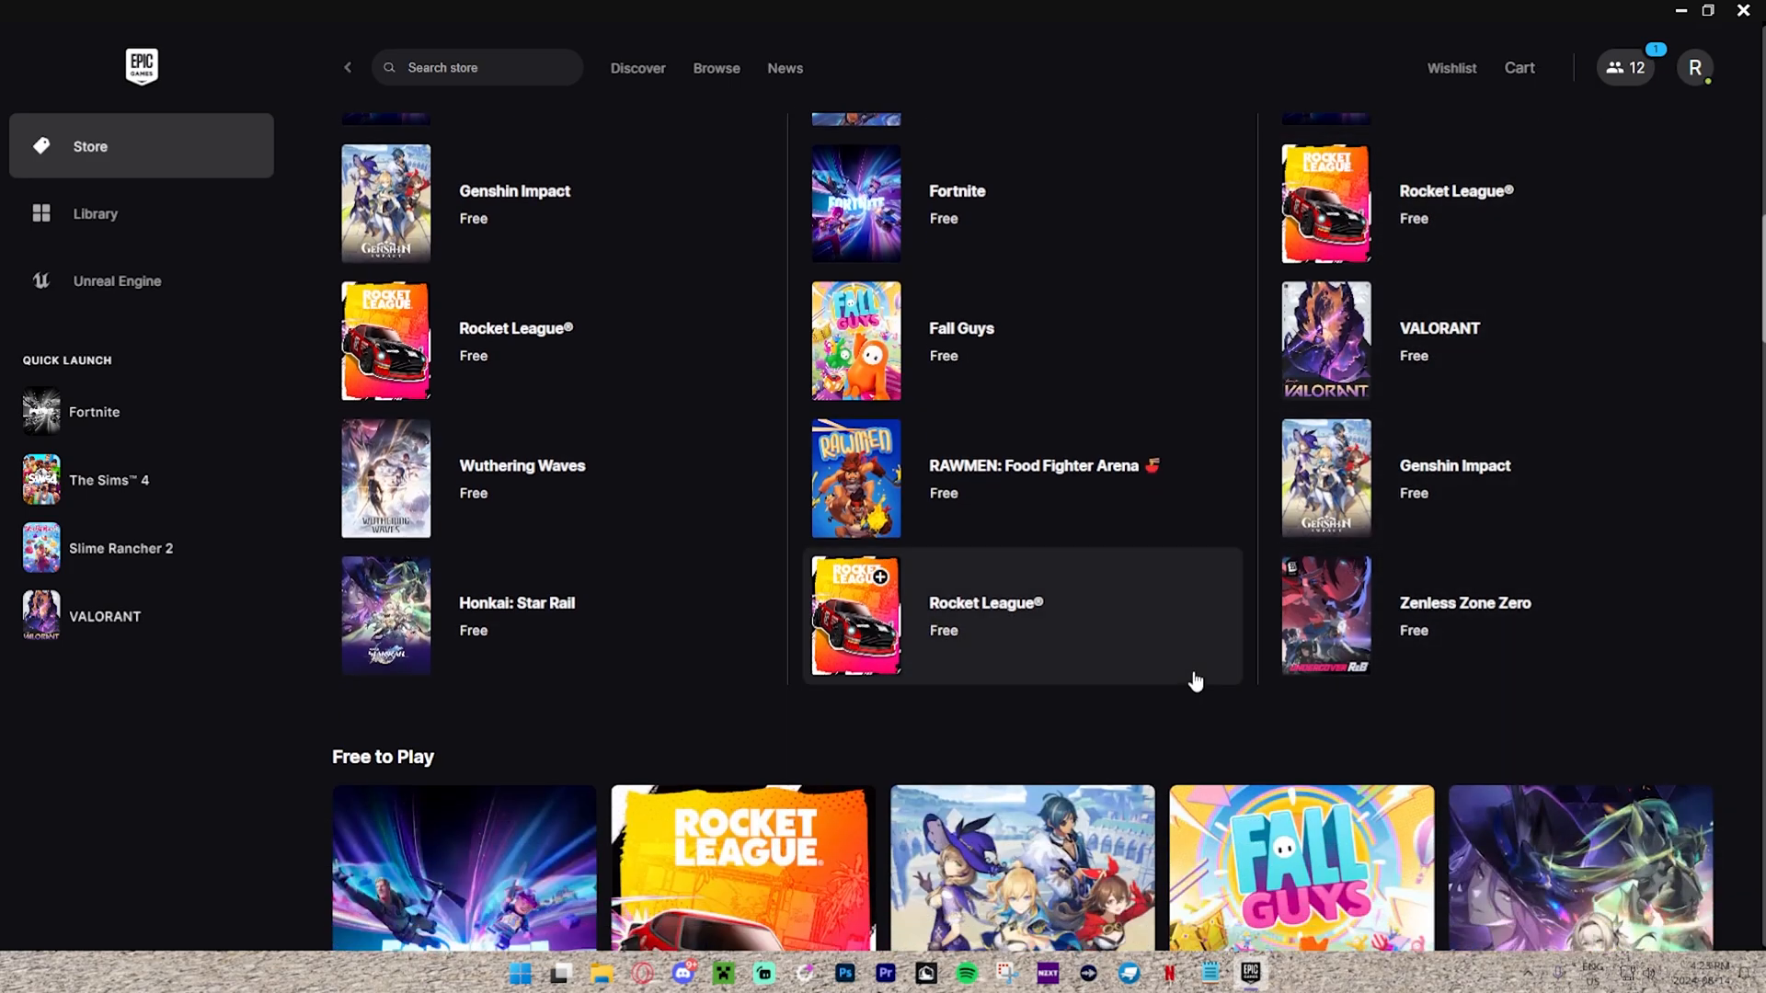
# Scroll through the Free to Play grid from Fortnite and VALORANT down to League of Legends
pyautogui.scroll(-3)
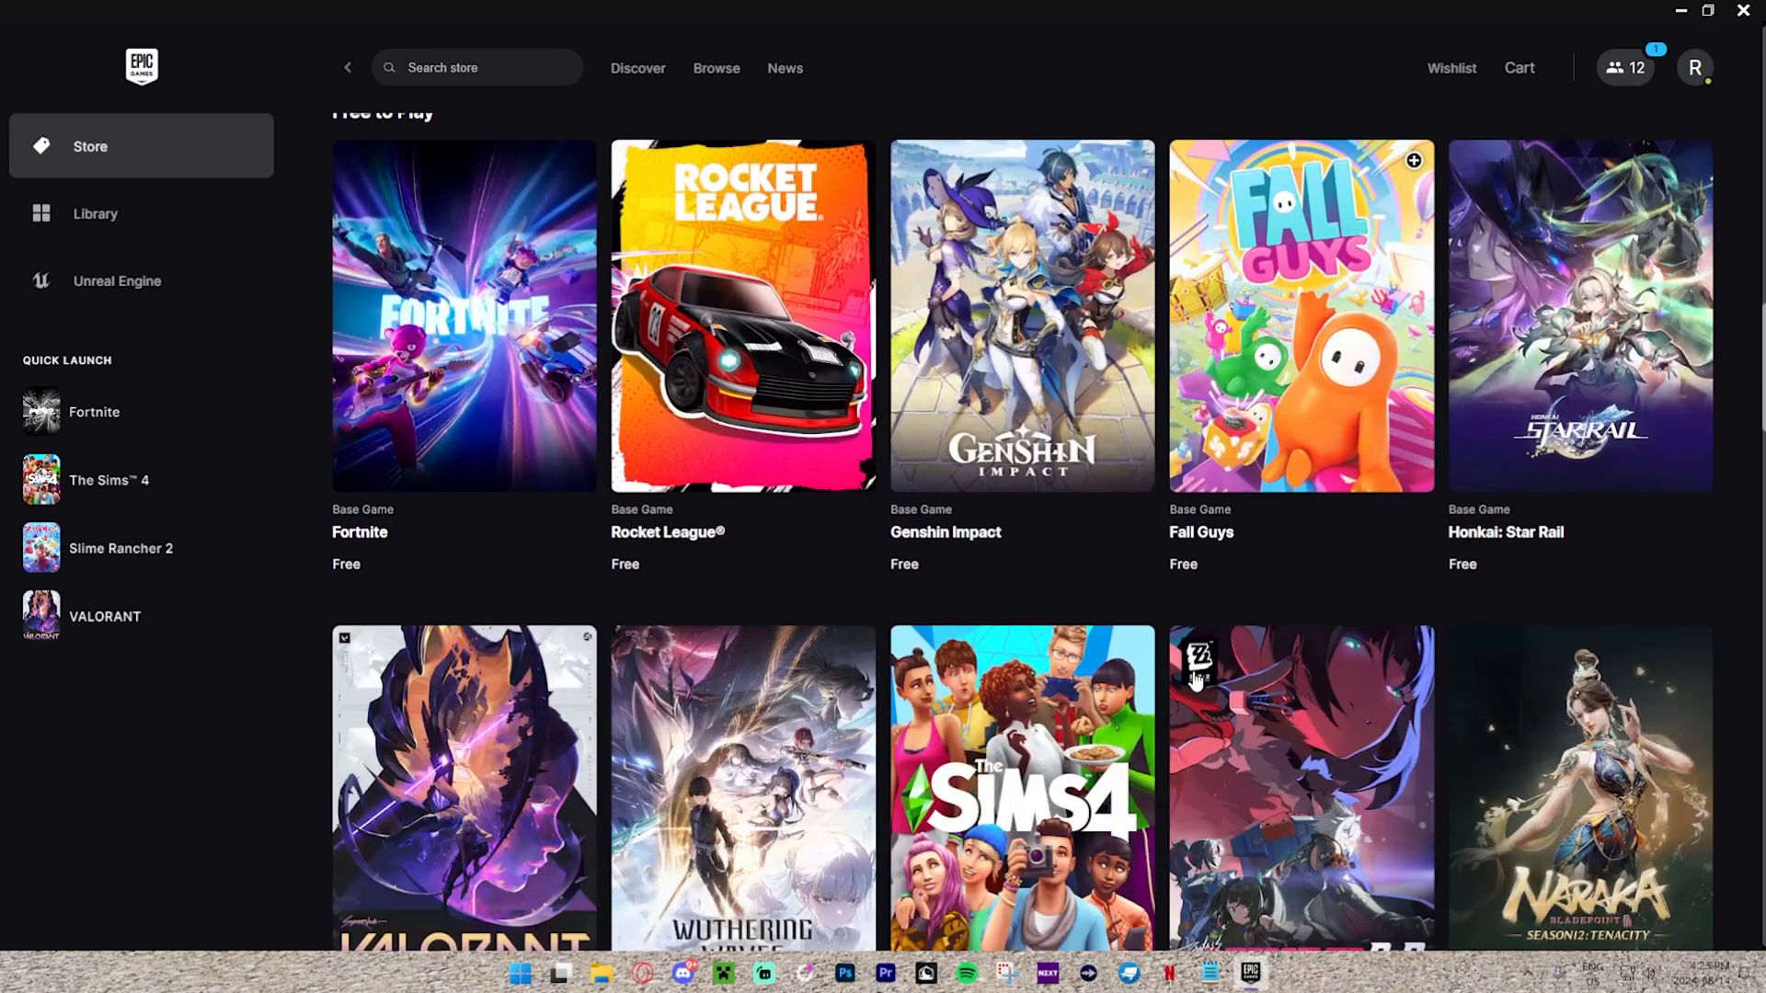
pyautogui.scroll(-3)
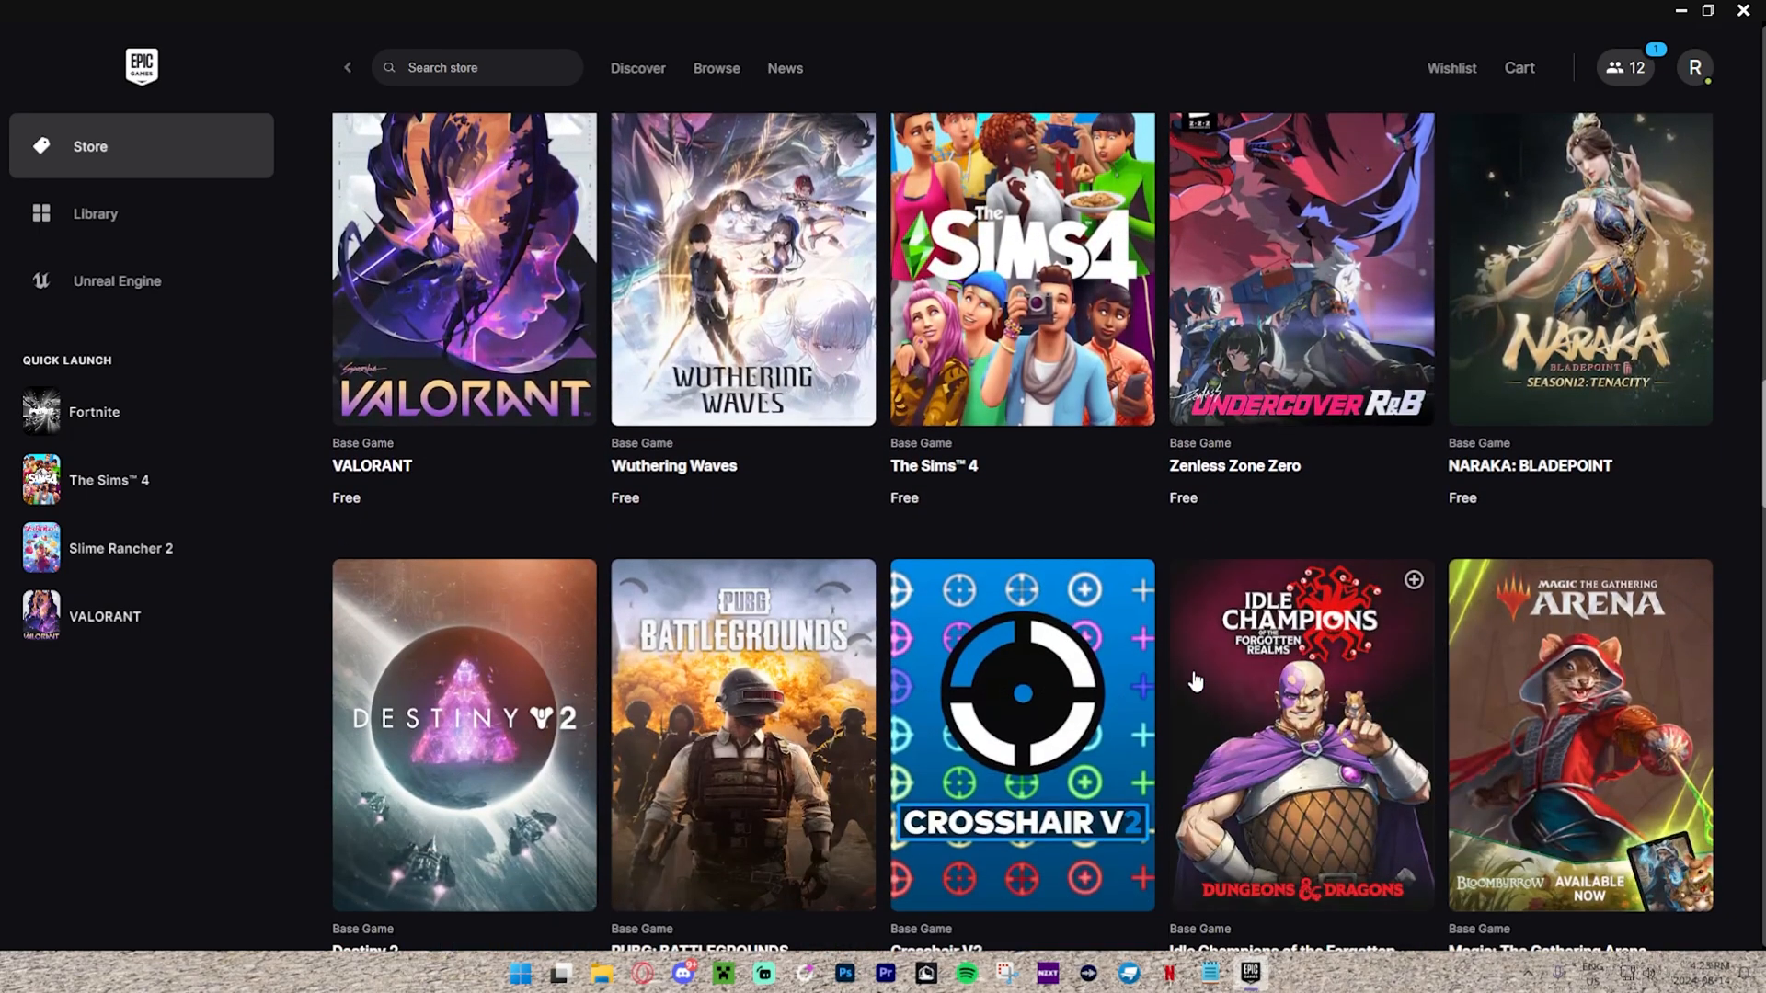
pyautogui.scroll(-3)
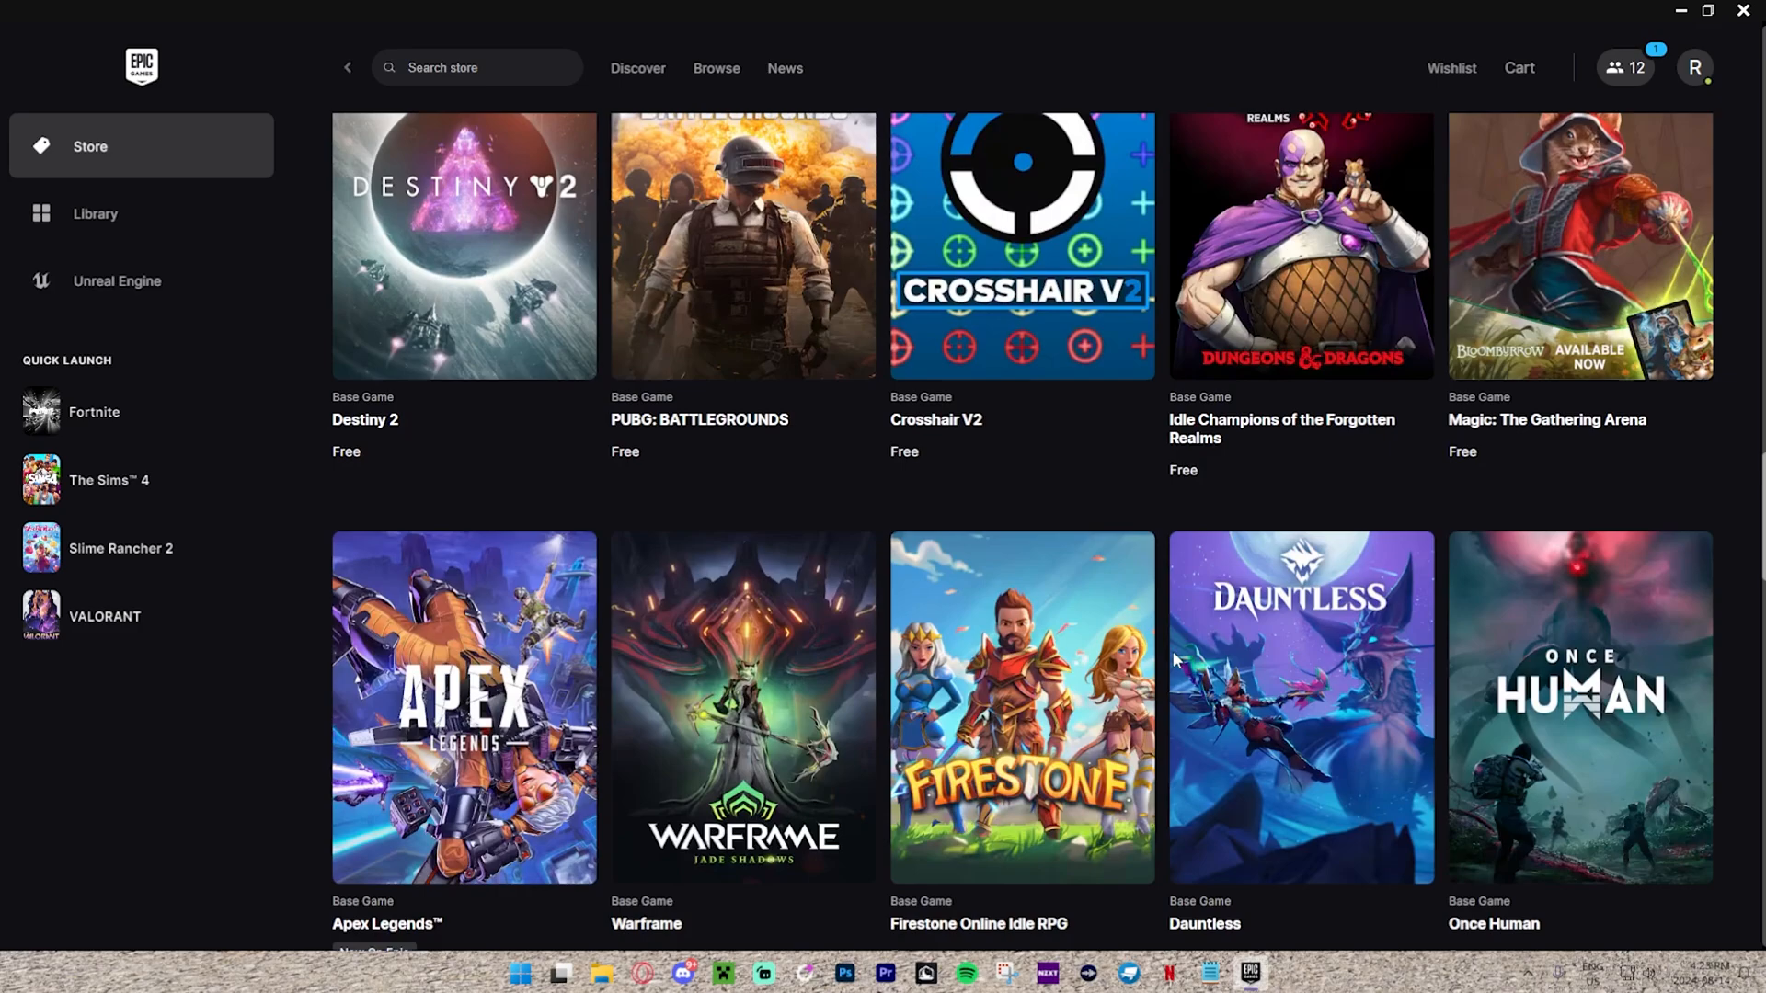
pyautogui.scroll(-3)
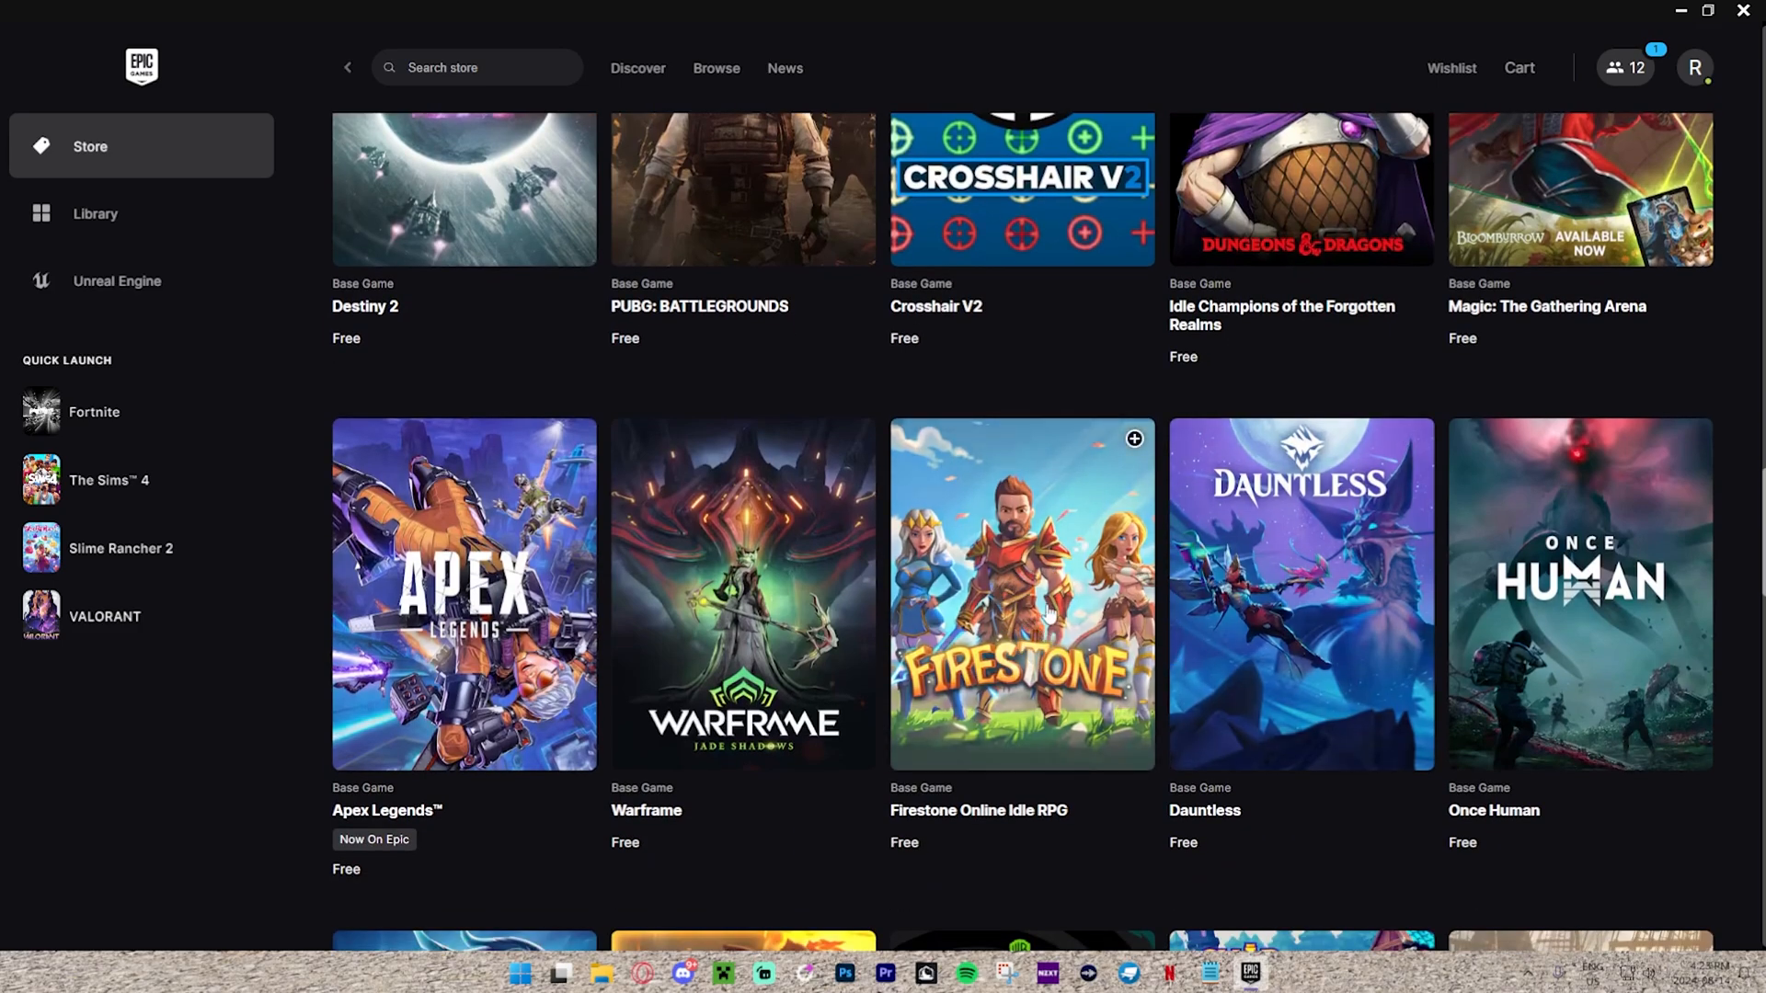
pyautogui.scroll(3)
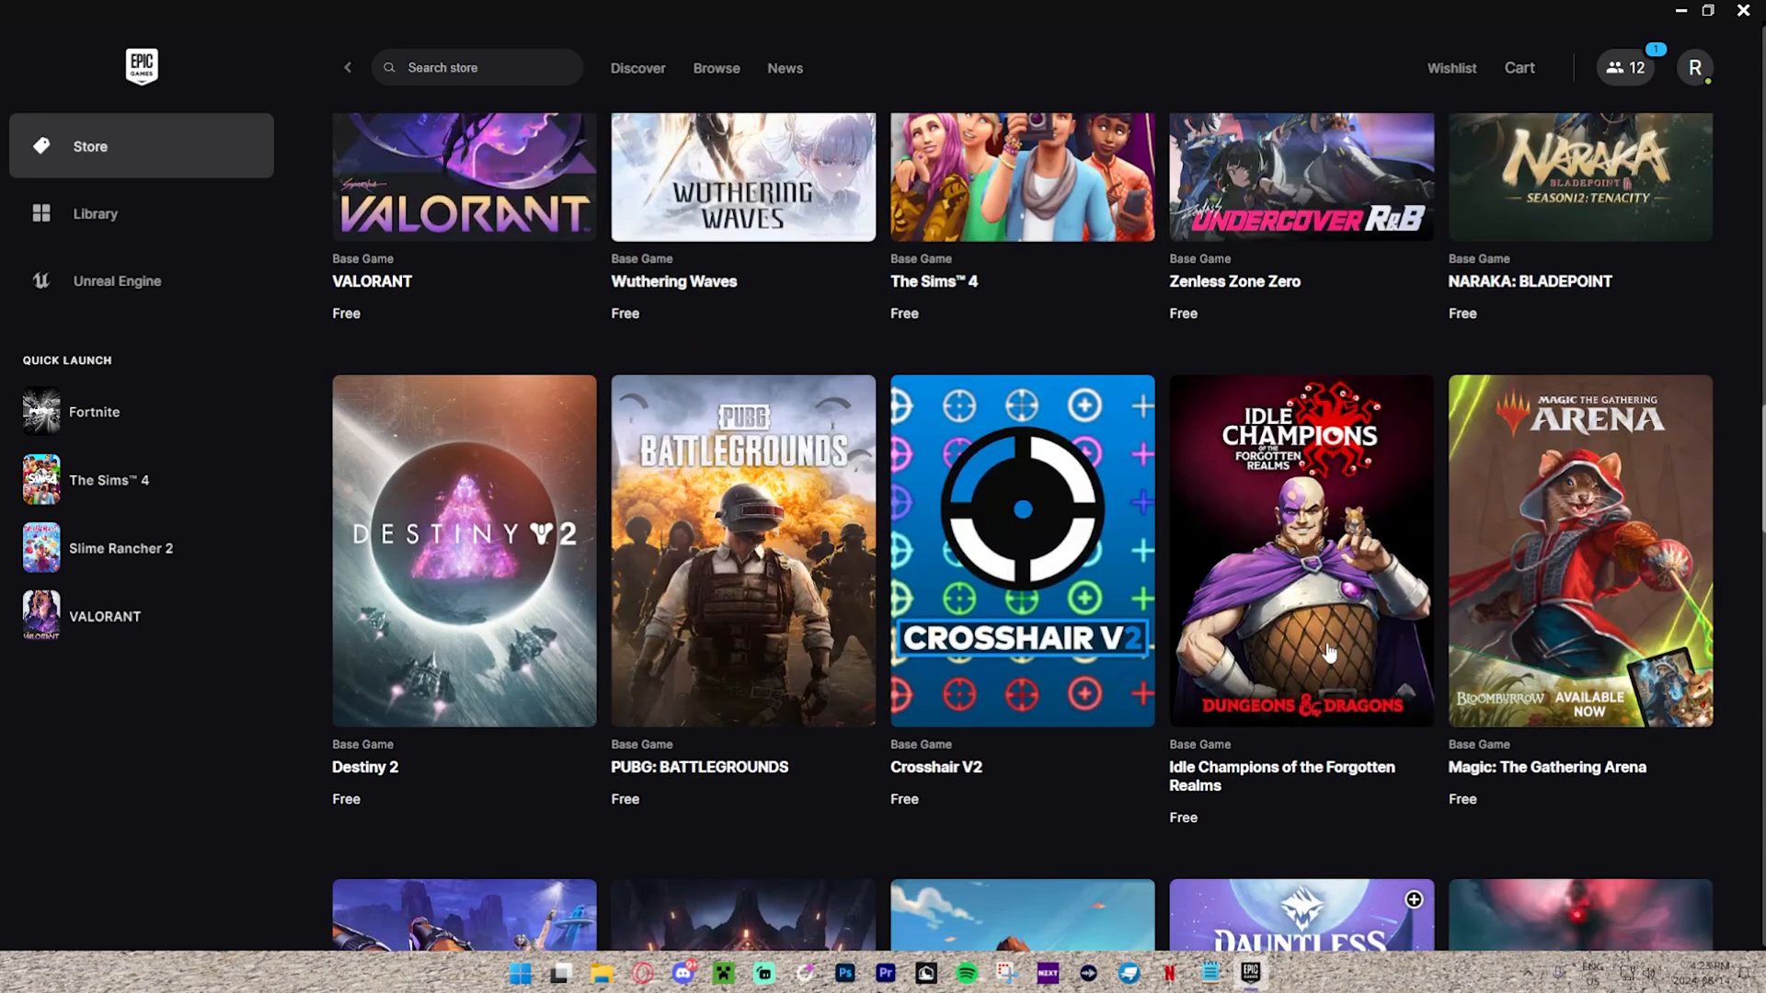
pyautogui.scroll(3)
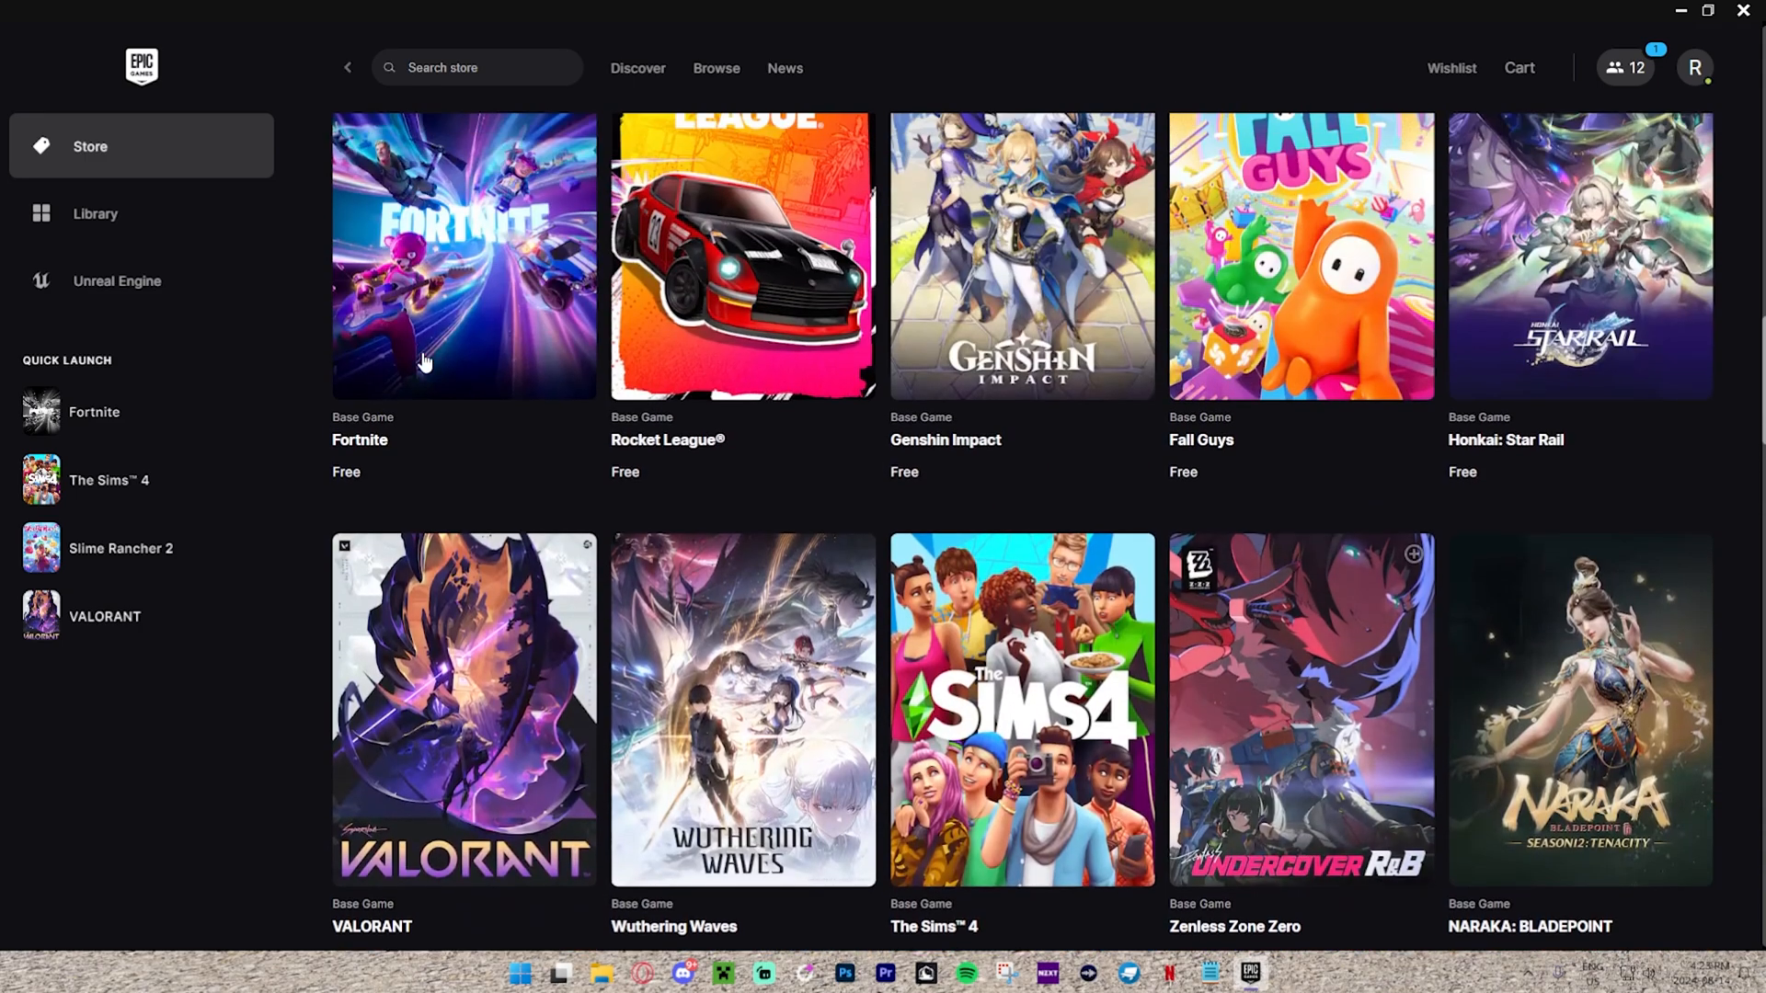
pyautogui.scroll(-3)
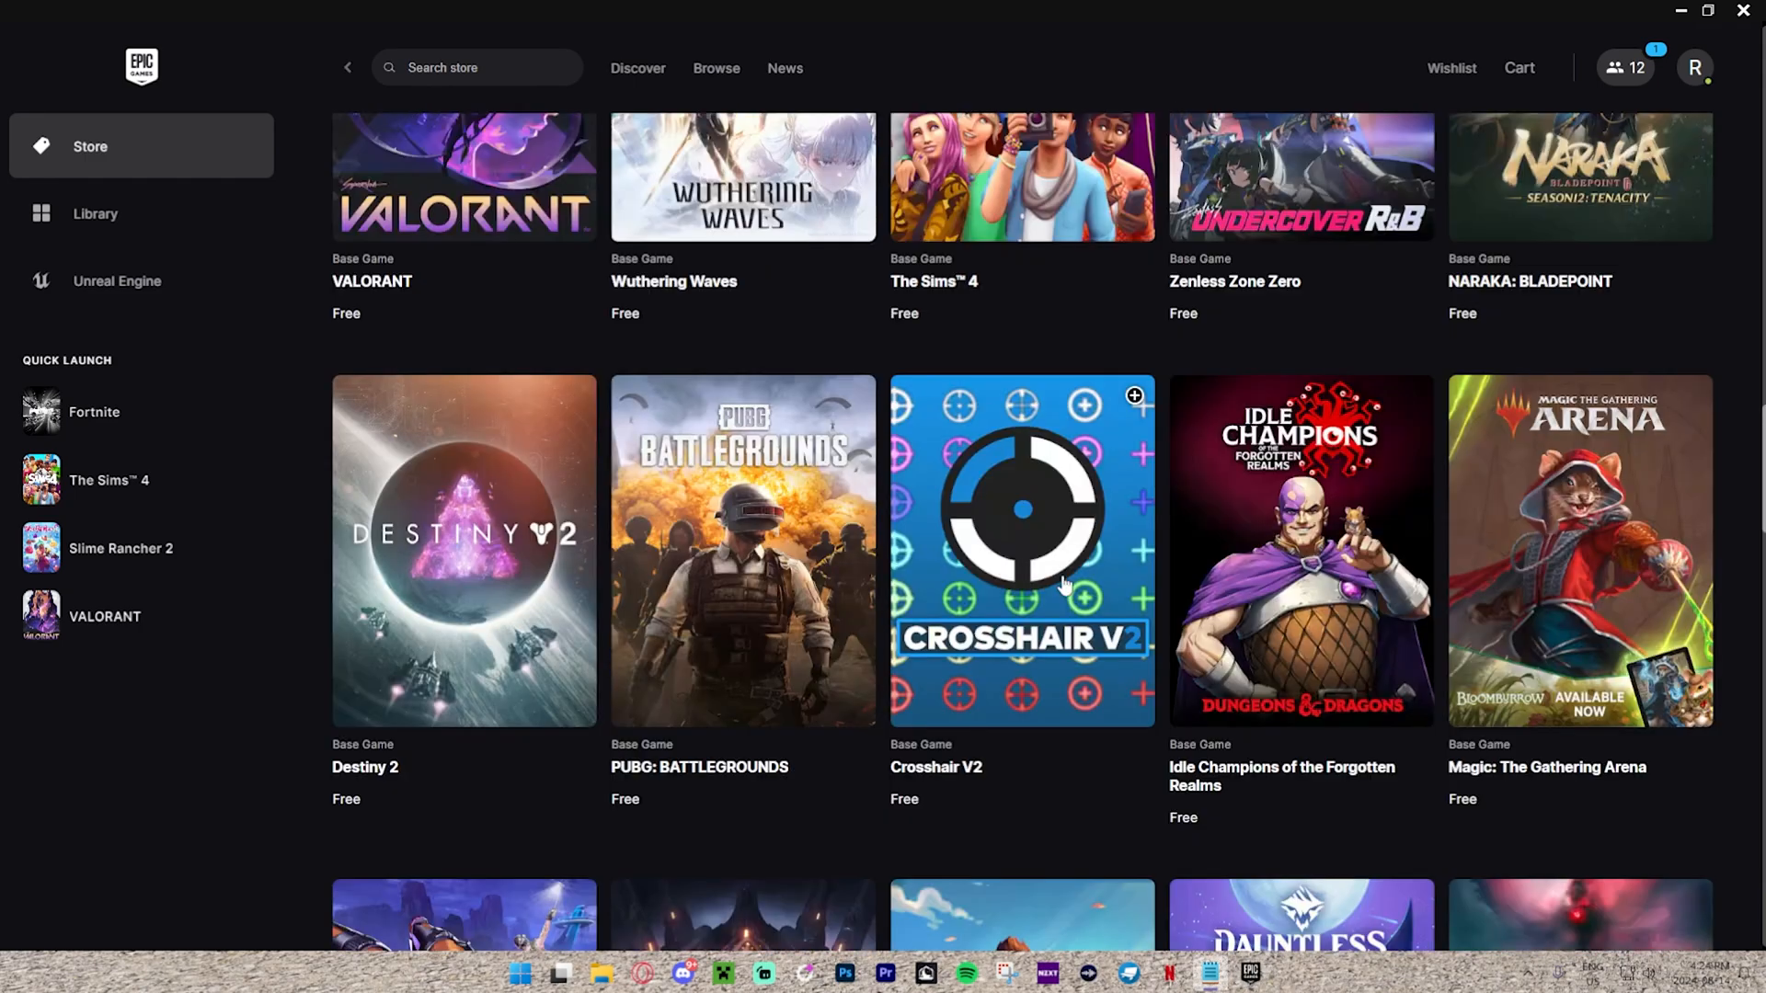
pyautogui.scroll(-3)
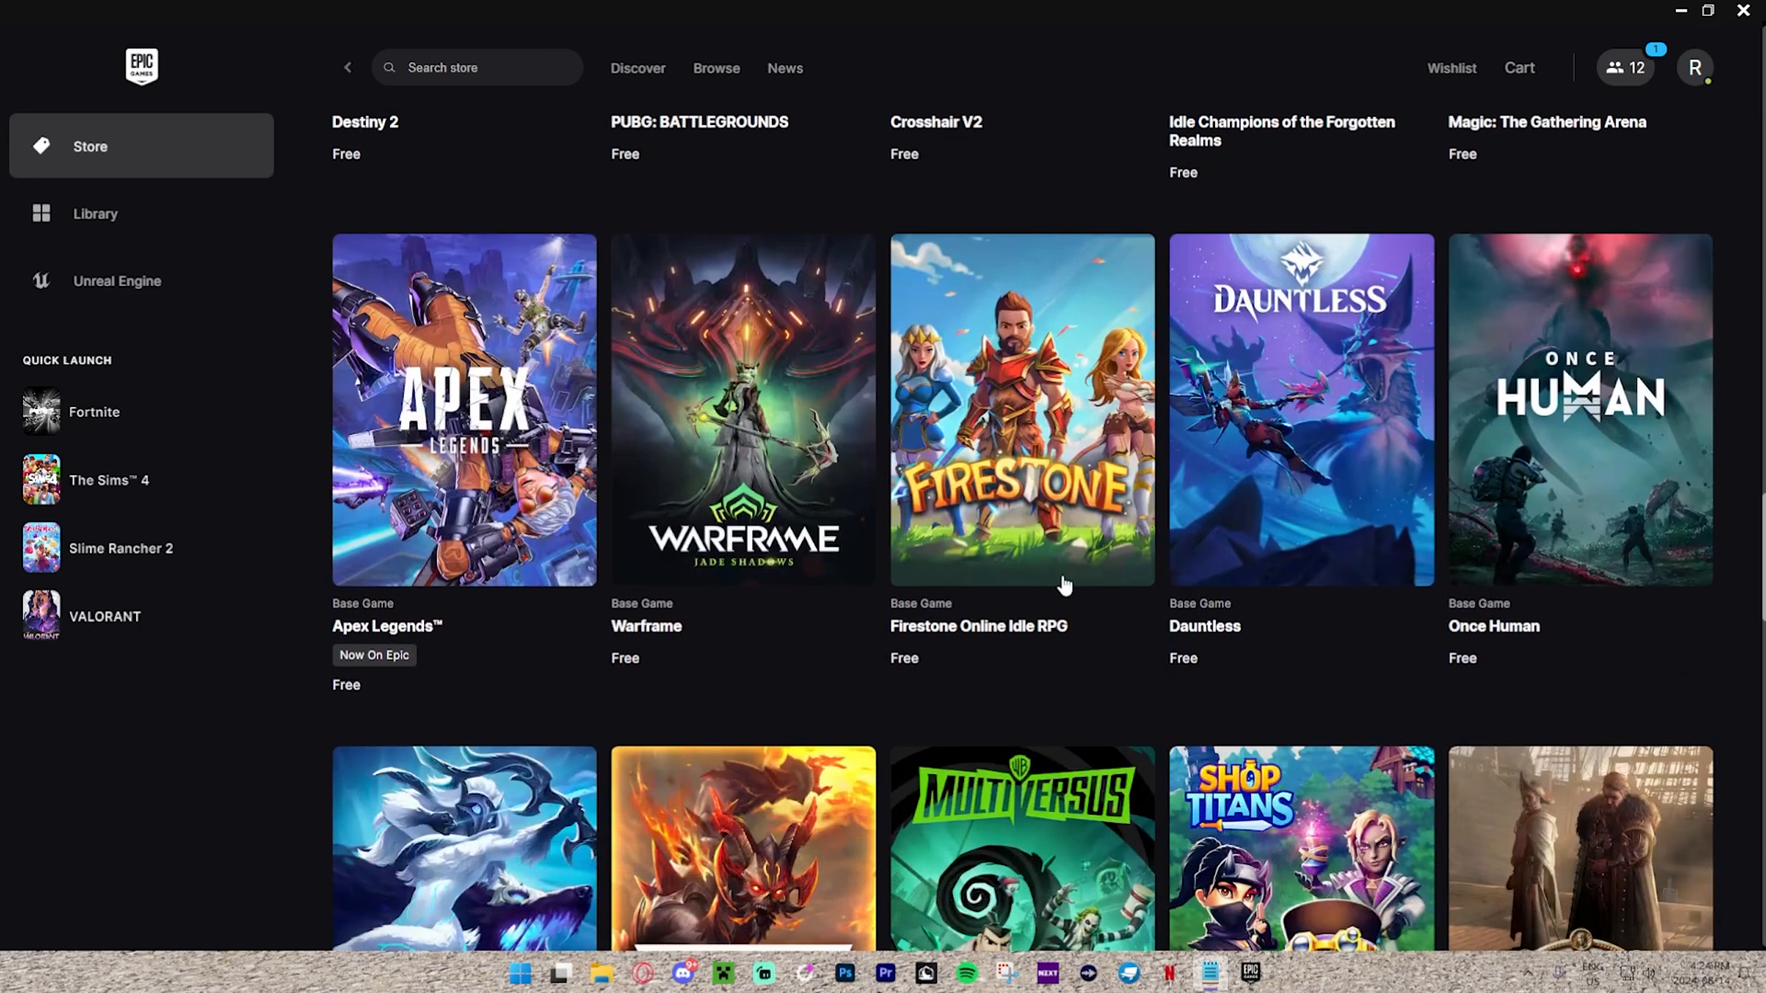
pyautogui.scroll(-3)
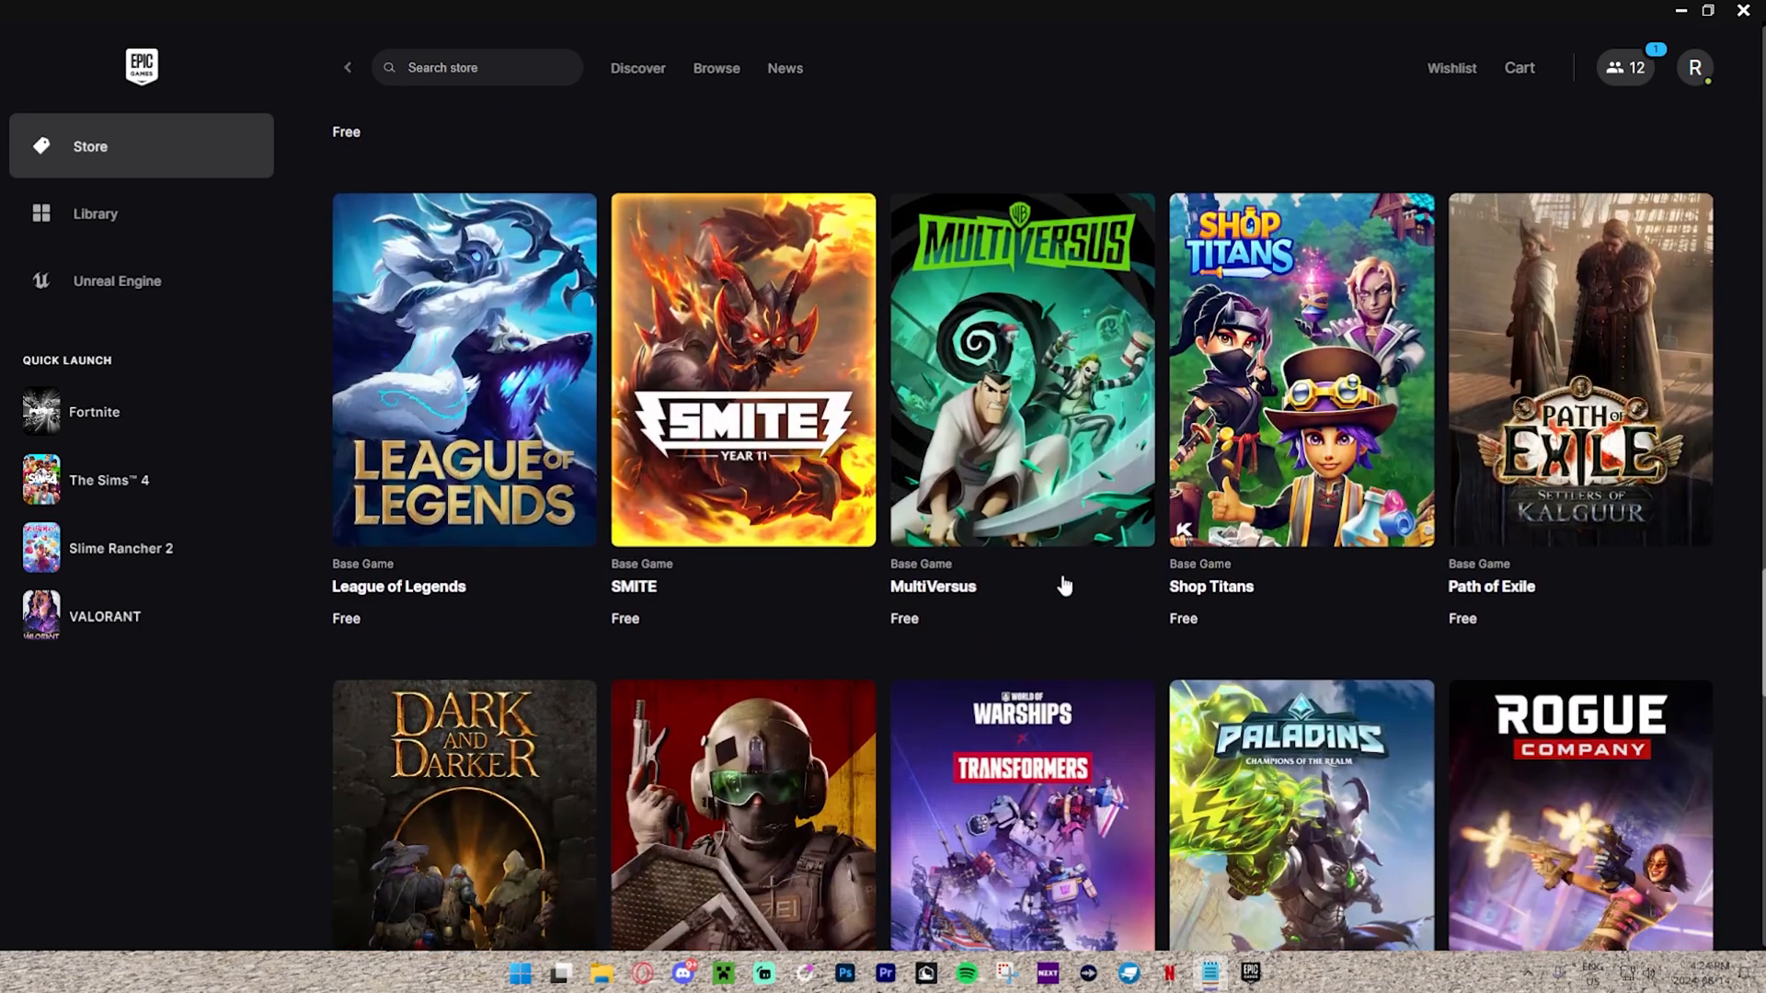